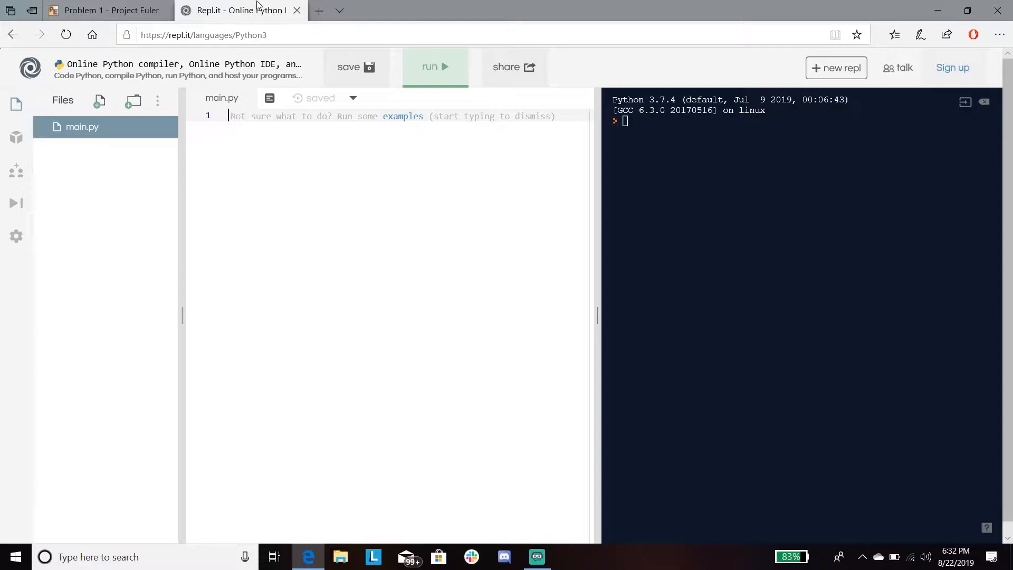
# - Type 'sumofmultiple = []', 'a = 1' and 'while a < 1000:' as the script's first lines
pyautogui.write('sum')
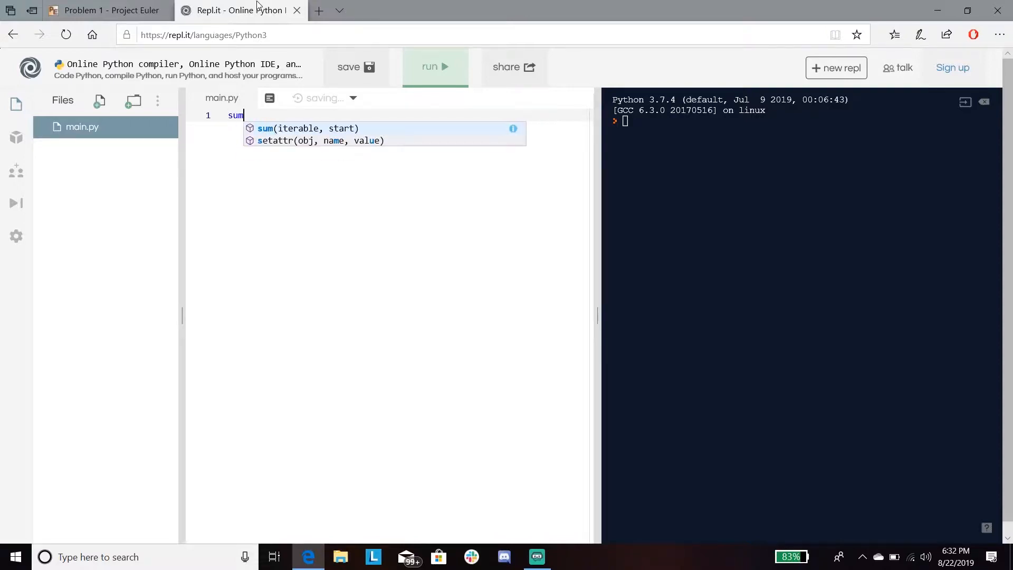
pyautogui.write('ofmi')
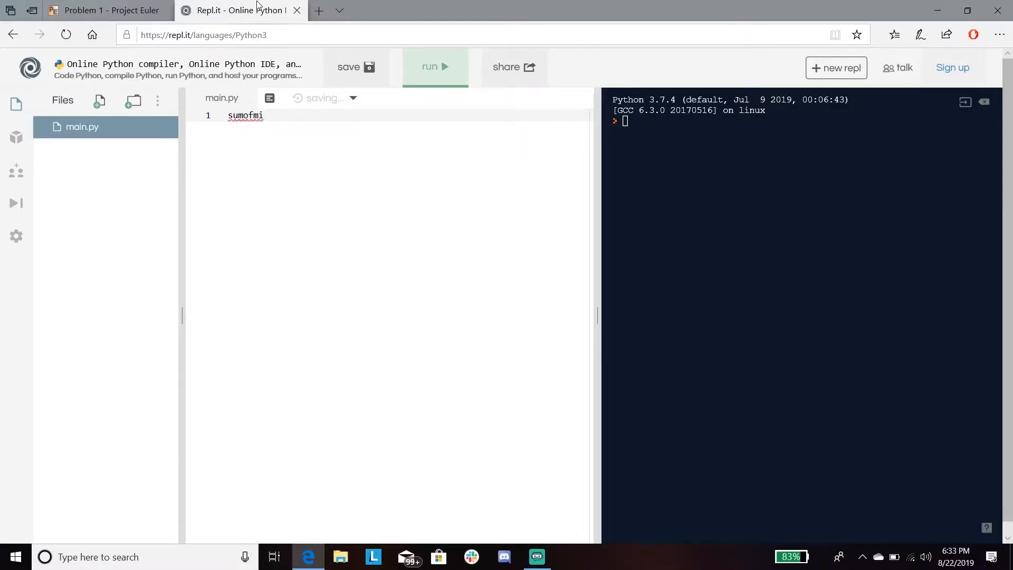
pyautogui.write('ulti')
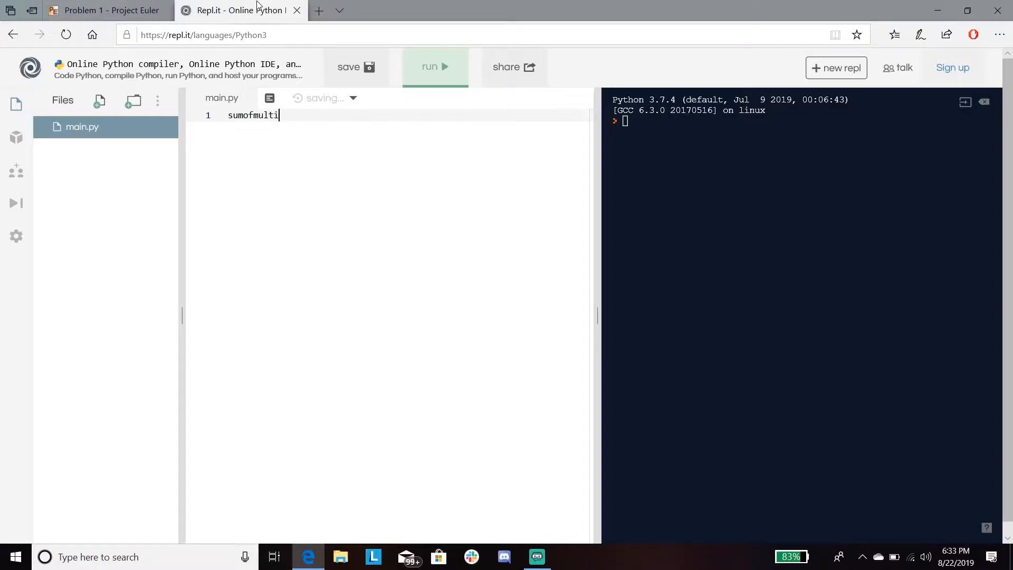
pyautogui.write('ple =')
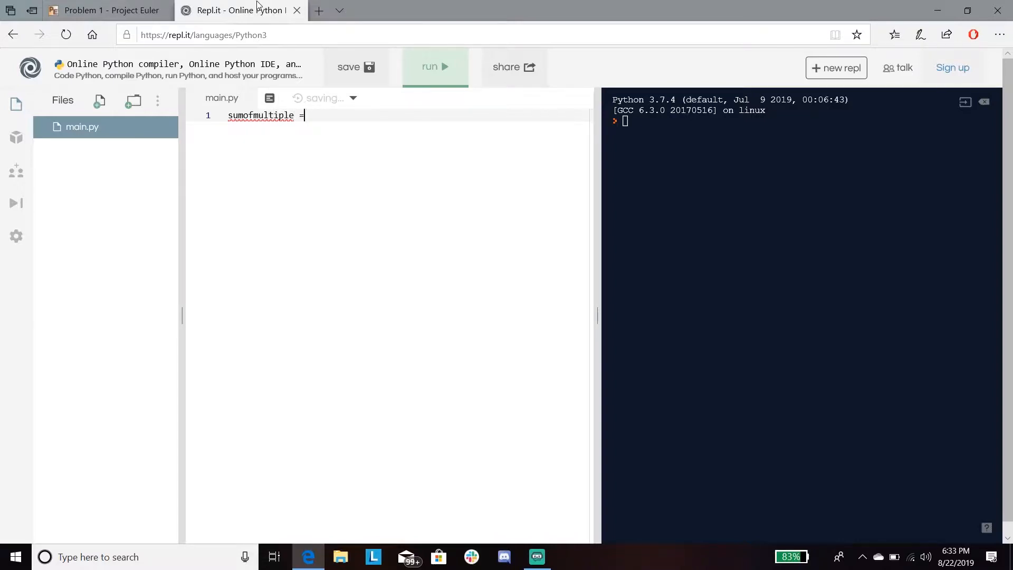
pyautogui.write('[]')
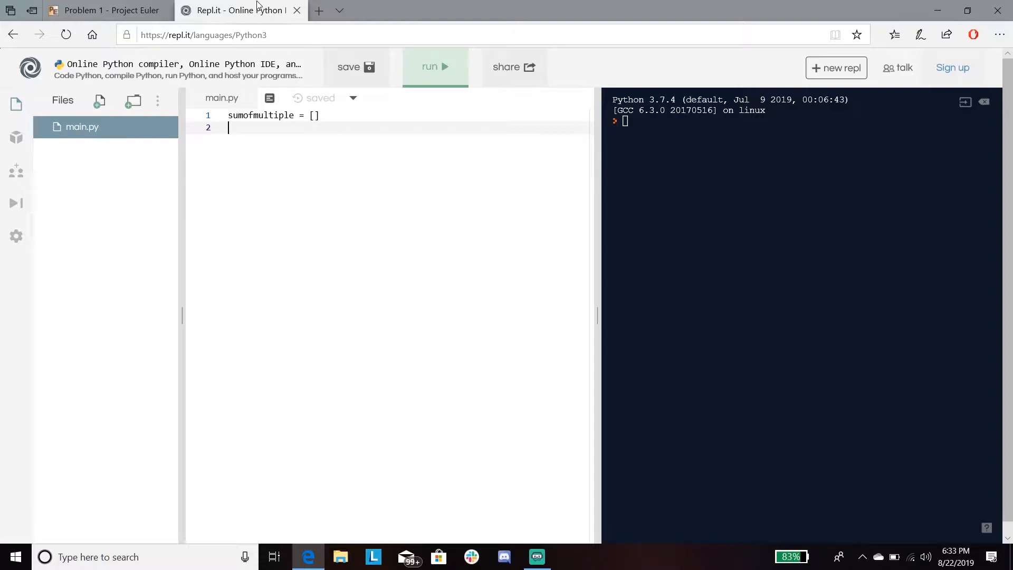
pyautogui.write('a =')
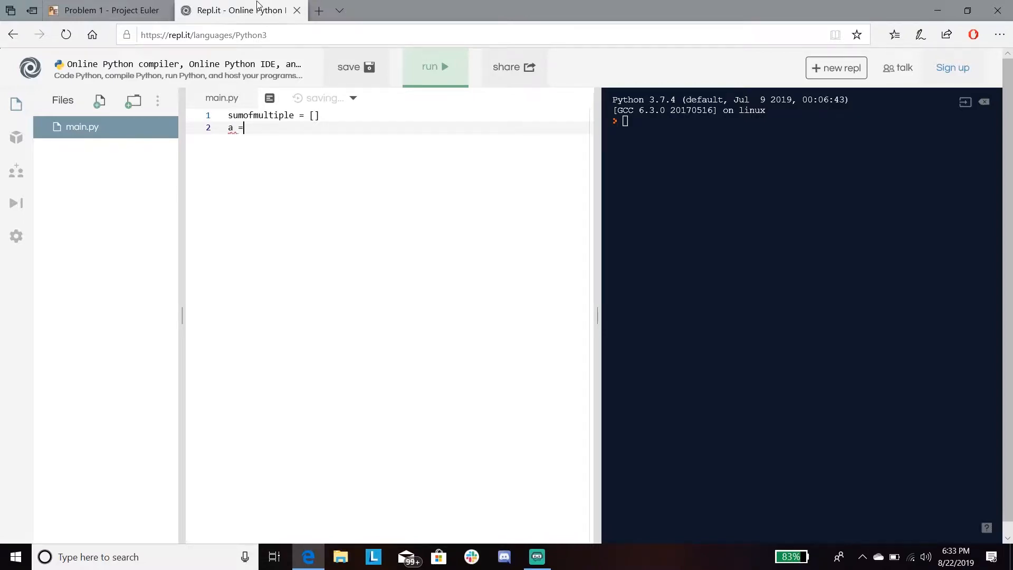
pyautogui.write('1')
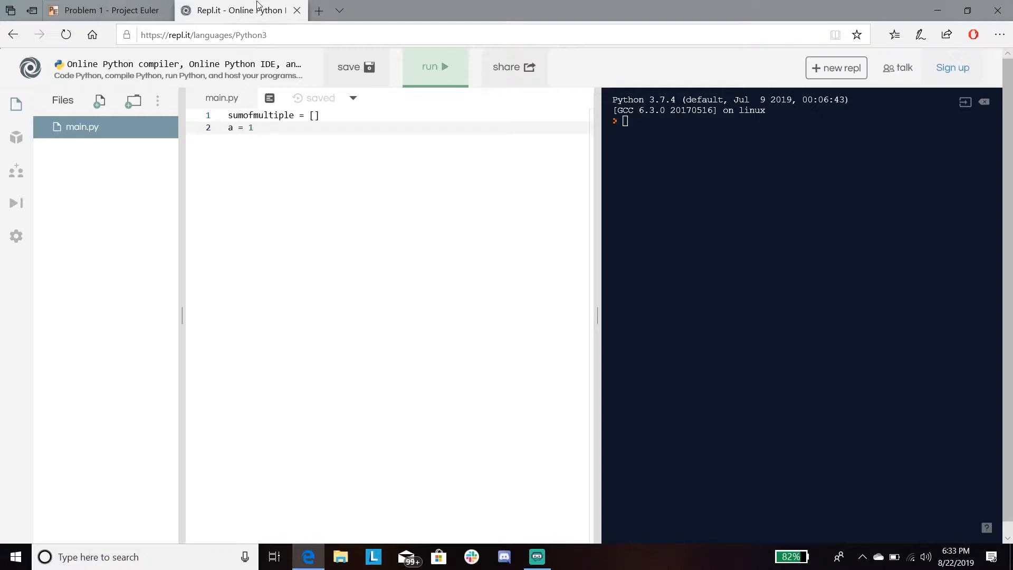
pyautogui.write('while a')
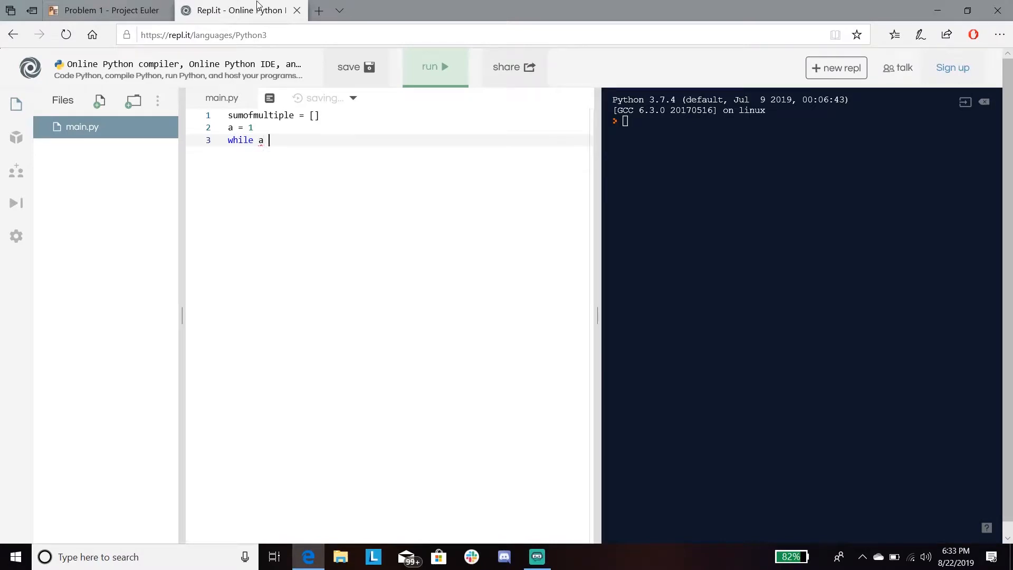
pyautogui.write('< 1000')
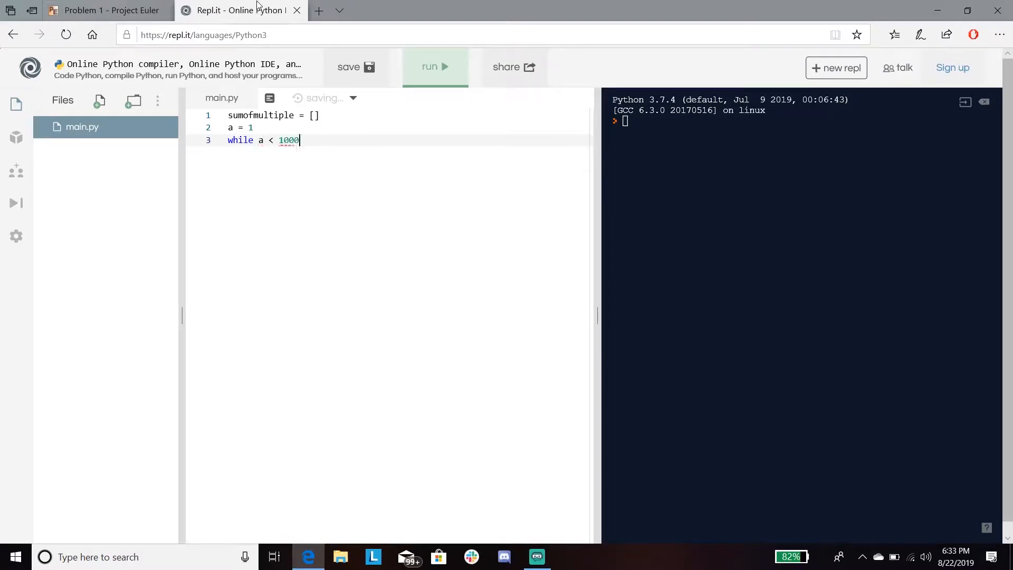
pyautogui.write(':')
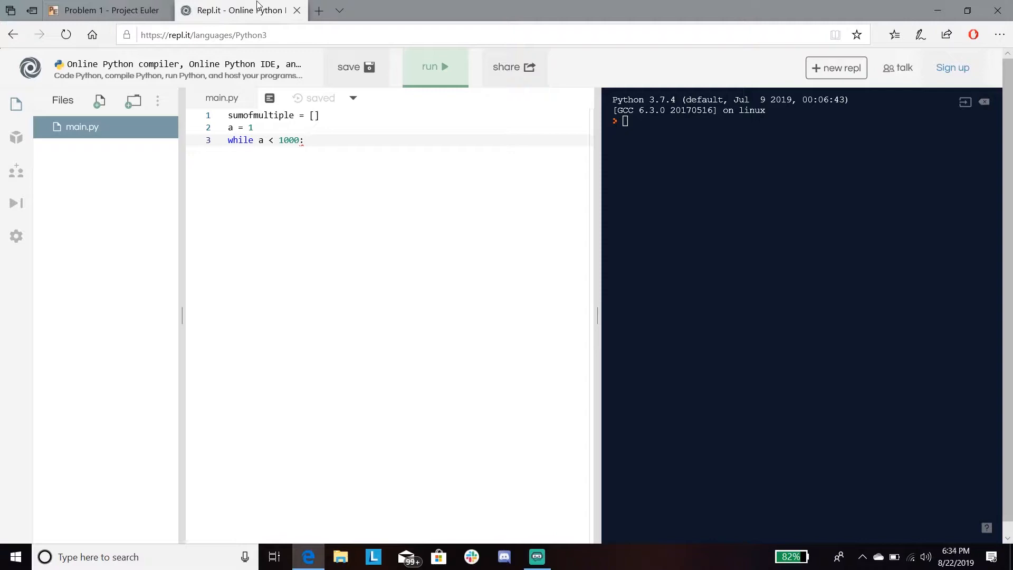
# - Add an indented 'if a % 3 == 0' check inside the while loop
pyautogui.press('enter')
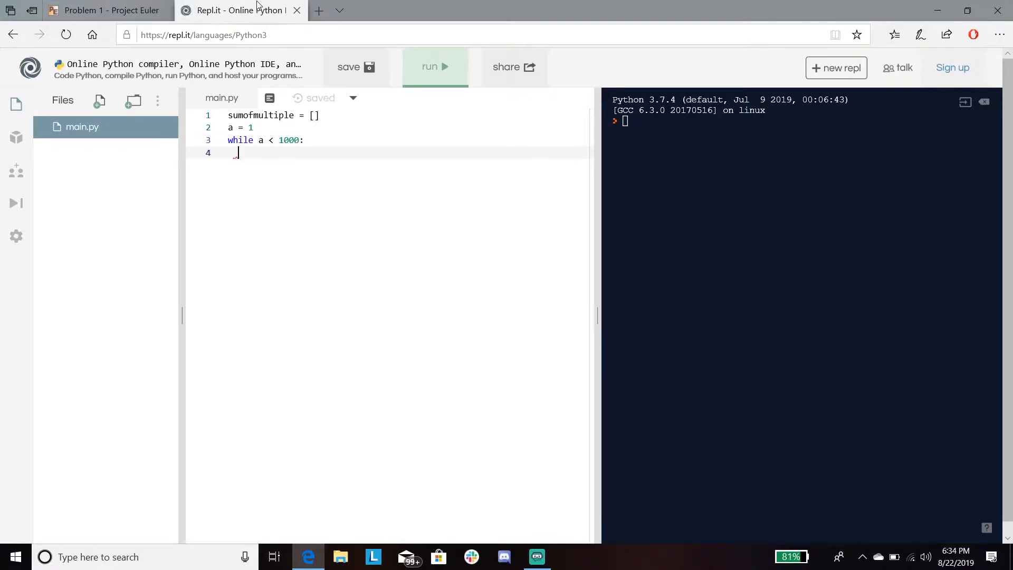
pyautogui.write('if a')
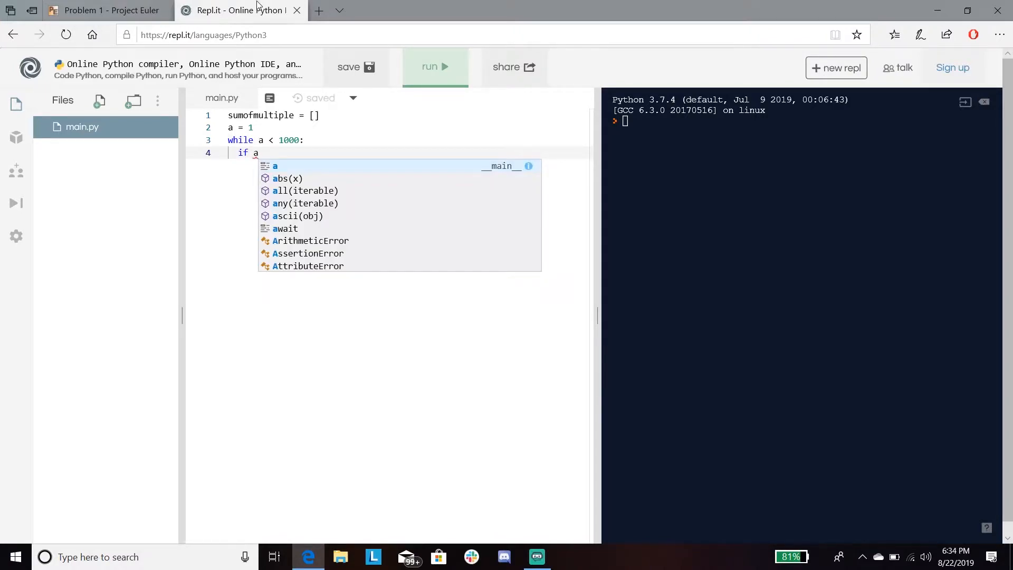
pyautogui.press('Escape')
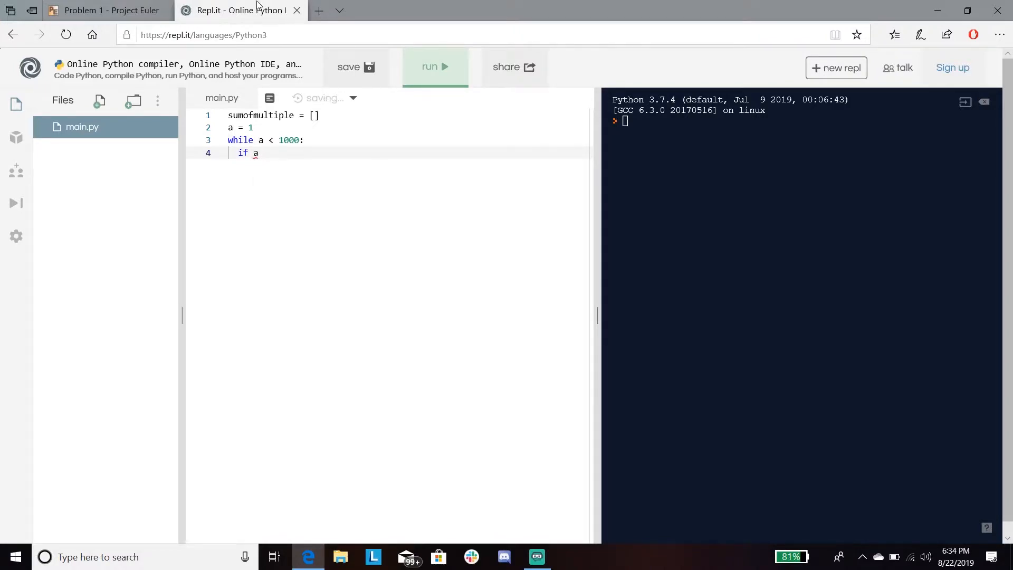
pyautogui.write('%')
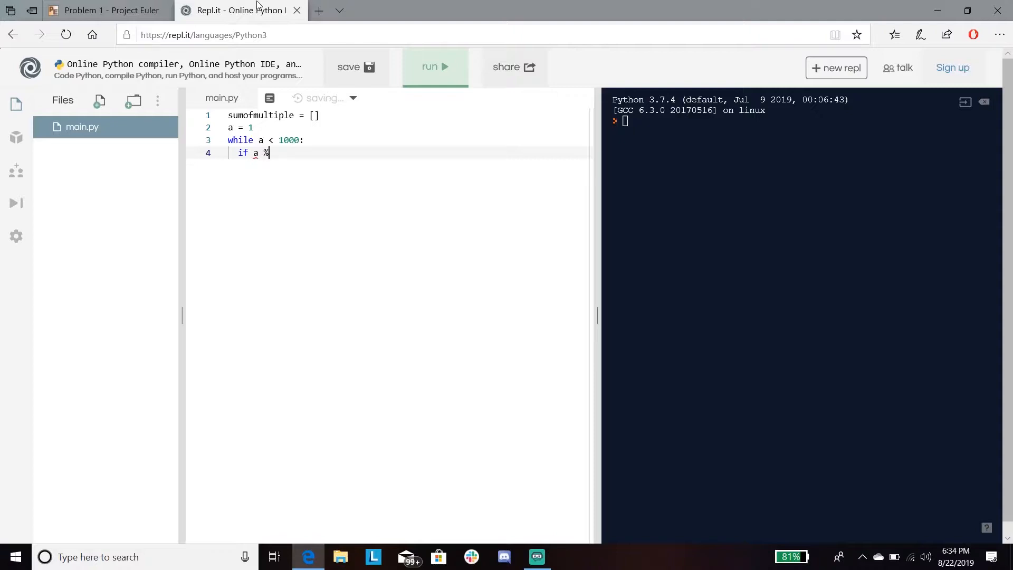
pyautogui.write('3')
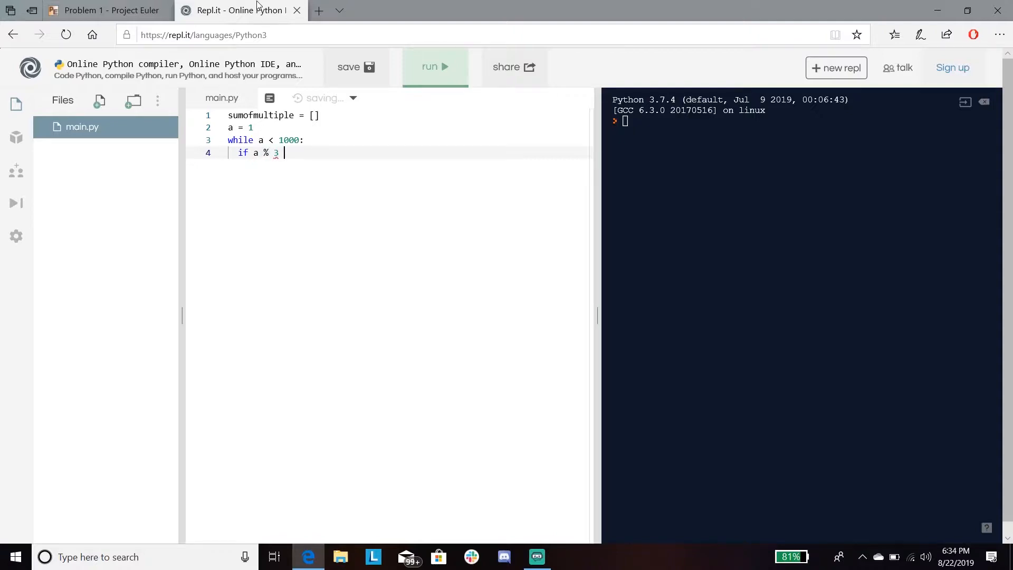
pyautogui.write('==')
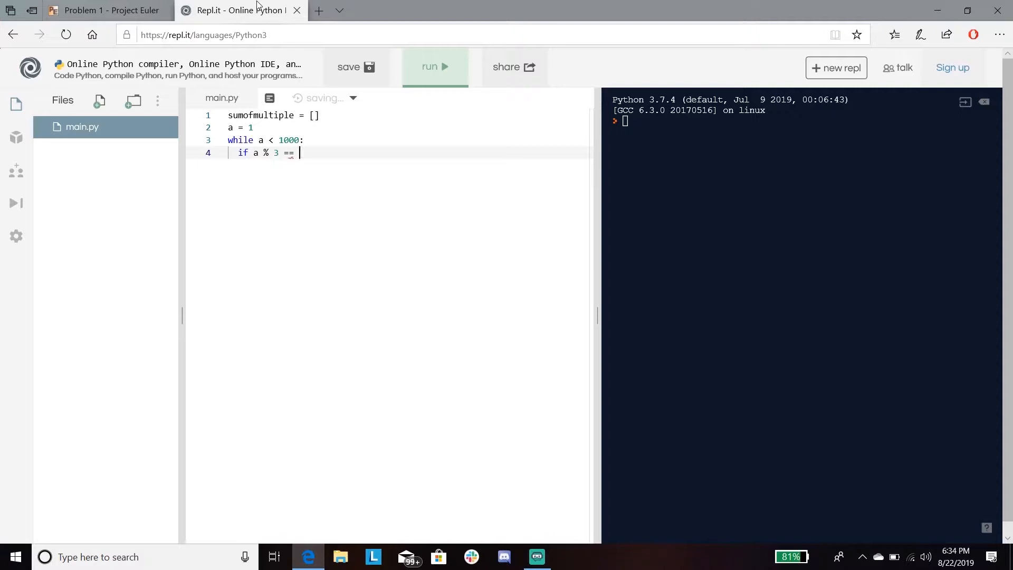
pyautogui.write('0')
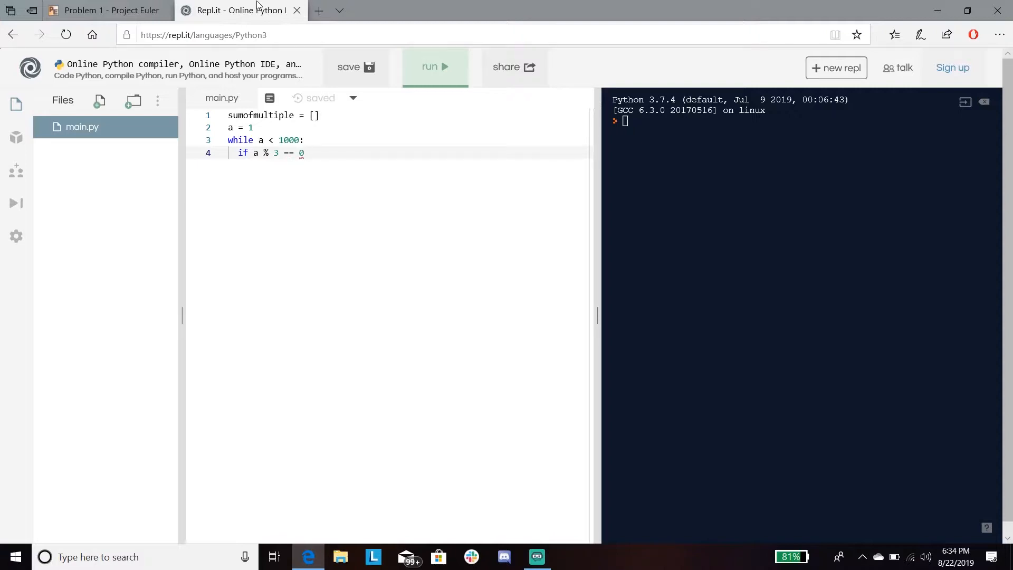
pyautogui.press('enter')
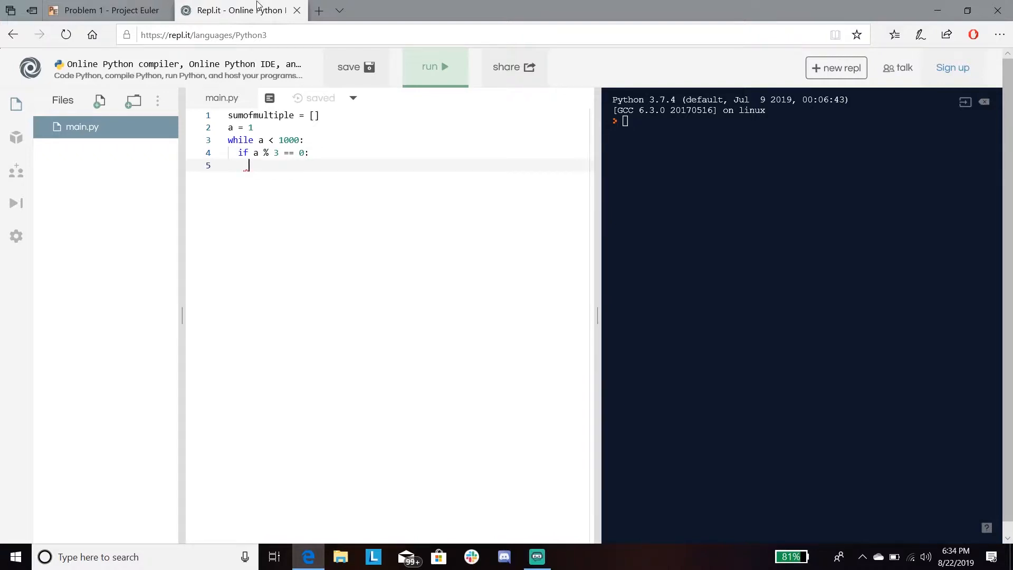
# - Append a to sumofmultiple in the body of the if check
pyautogui.write('sum')
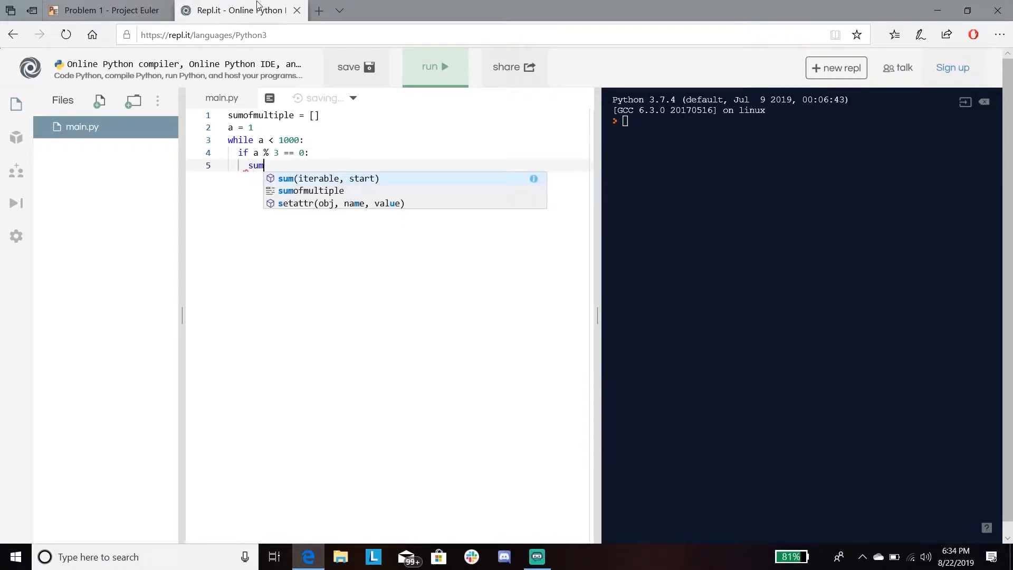
pyautogui.click(310, 190)
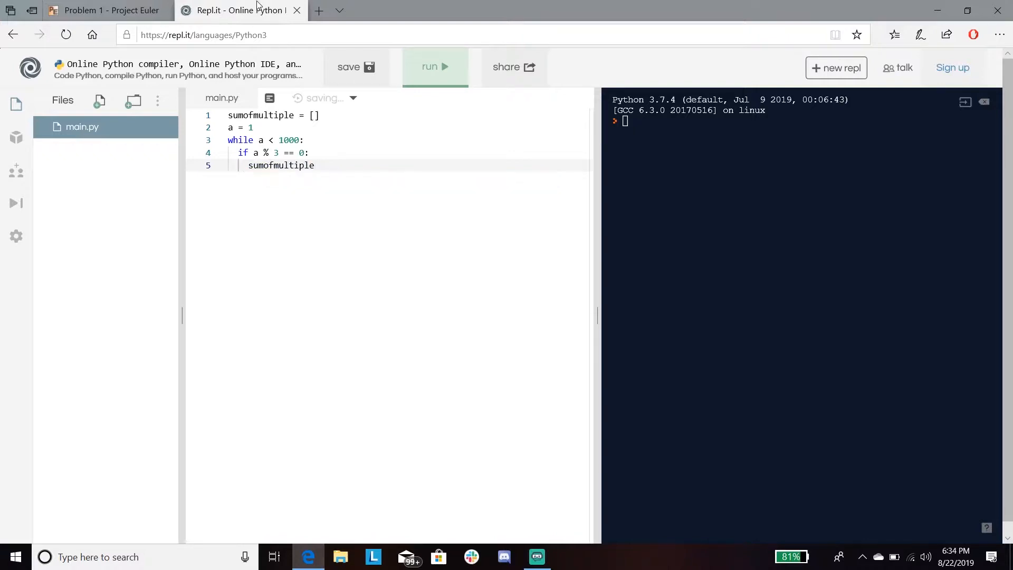
pyautogui.write('.append(')
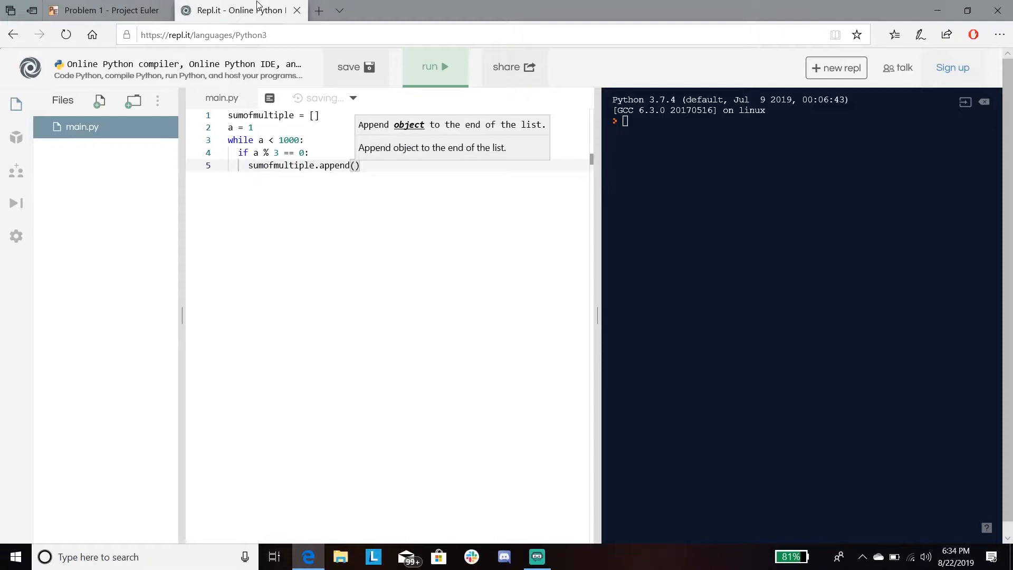
pyautogui.write('abs')
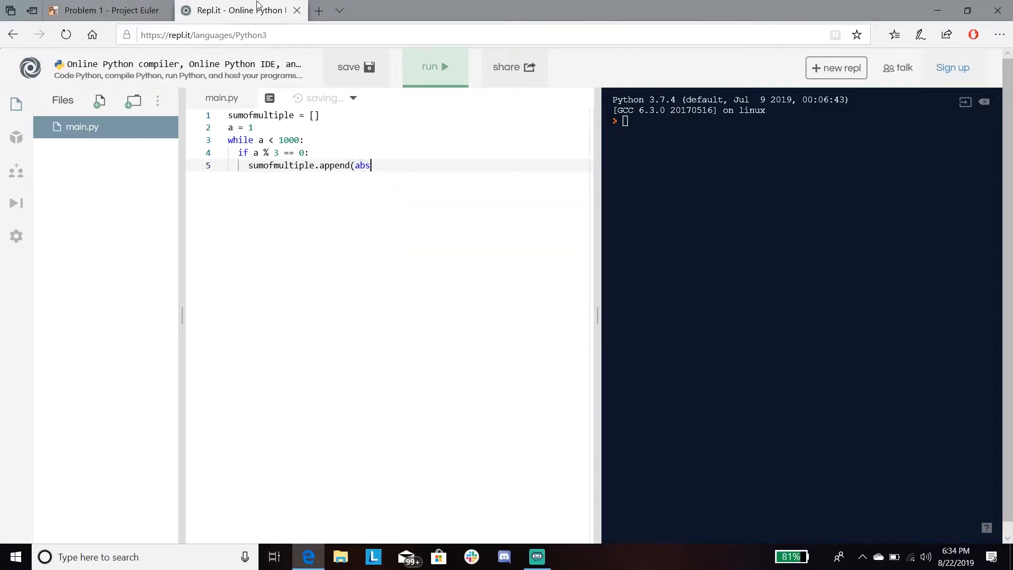
pyautogui.write('a)')
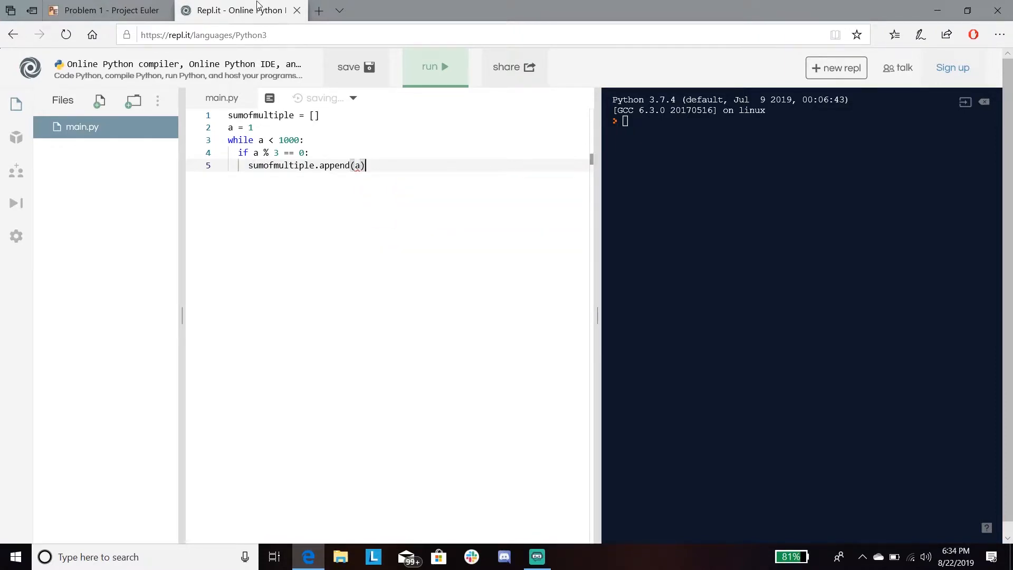
pyautogui.press('enter')
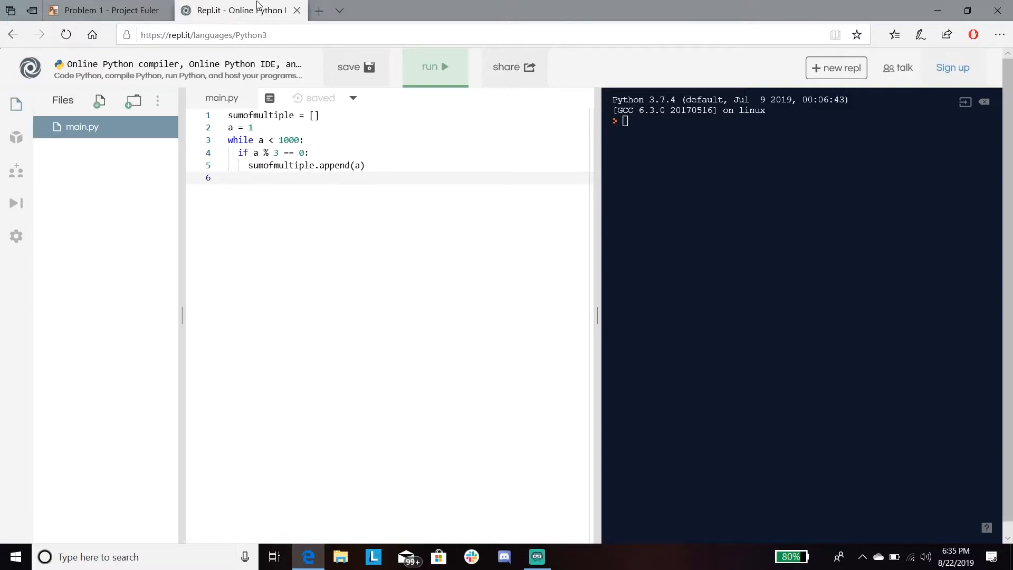
# - Add an 'elif a % 5 == 0:' branch that appends a to sumofmultiple
pyautogui.write('elif')
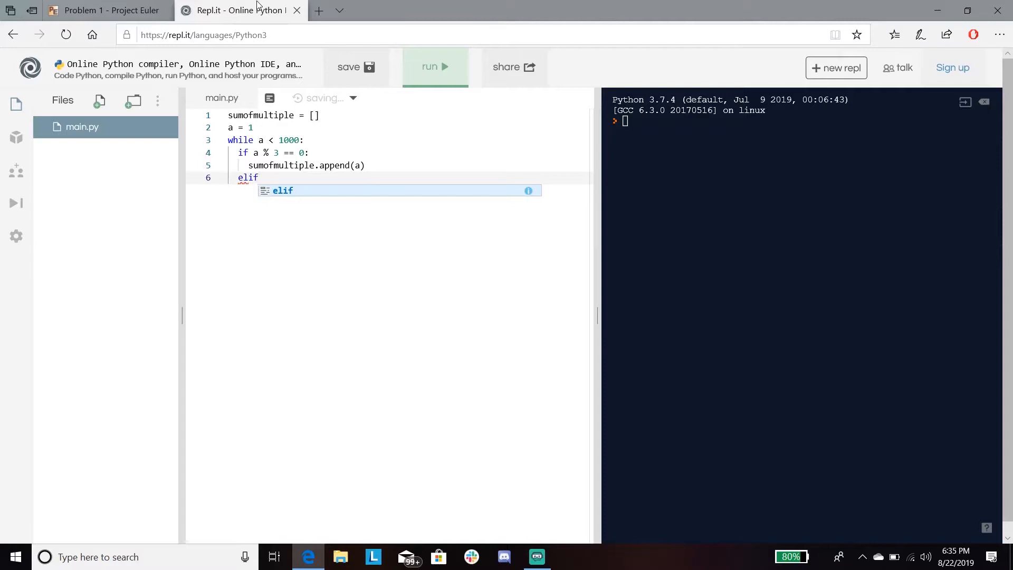
pyautogui.write('a')
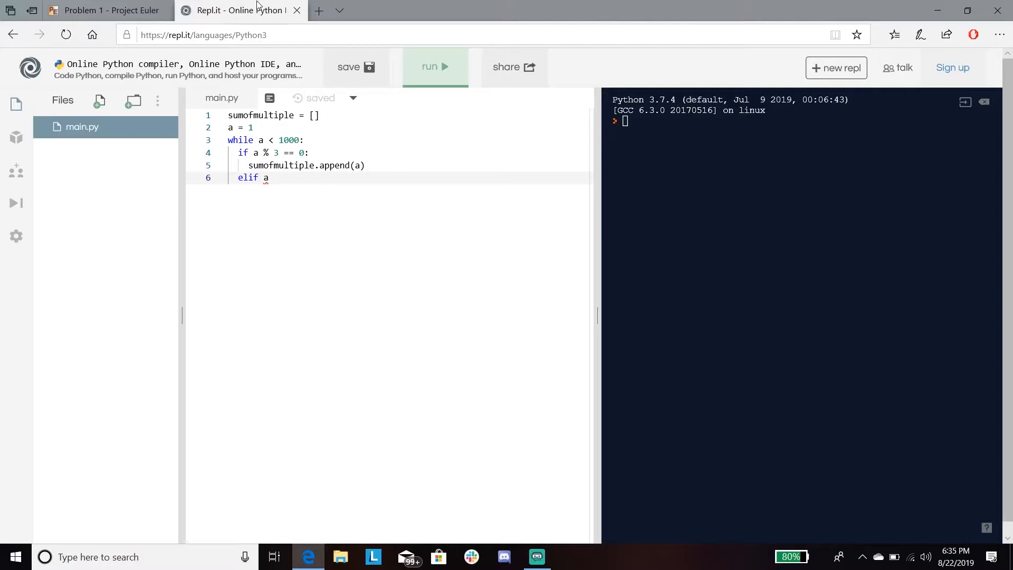
pyautogui.write('%')
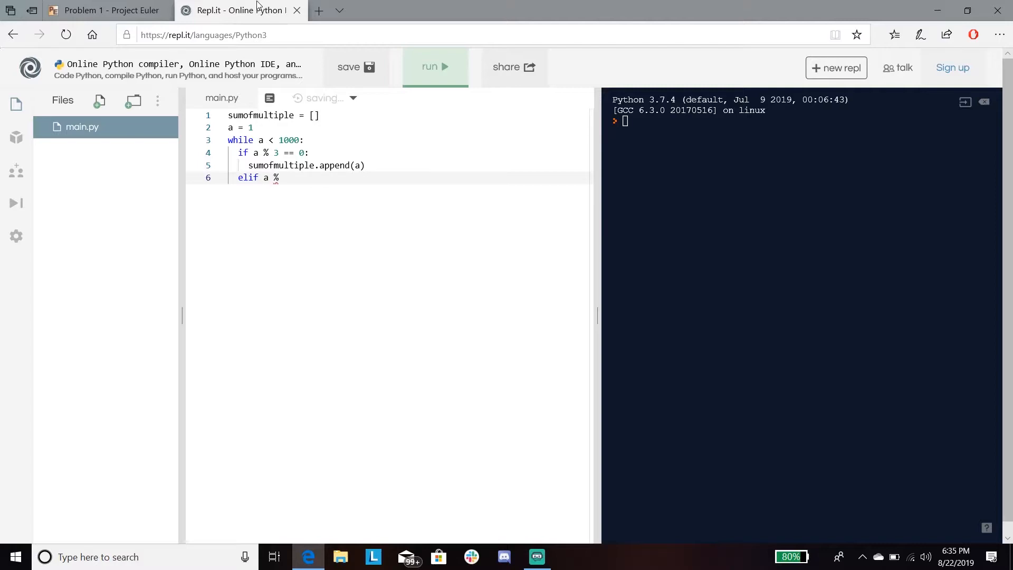
pyautogui.write('5 ==')
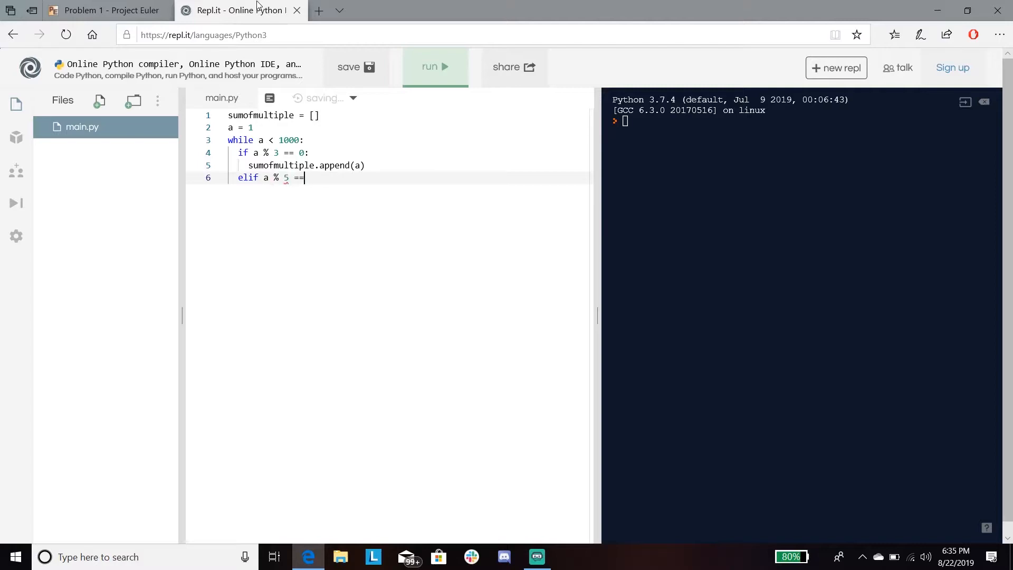
pyautogui.write('0:')
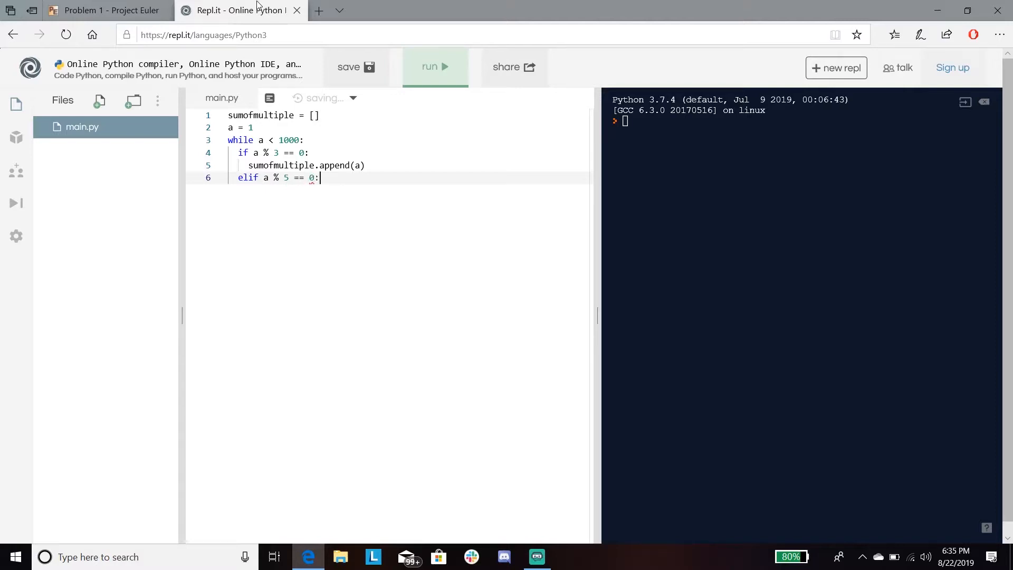
pyautogui.write('sum')
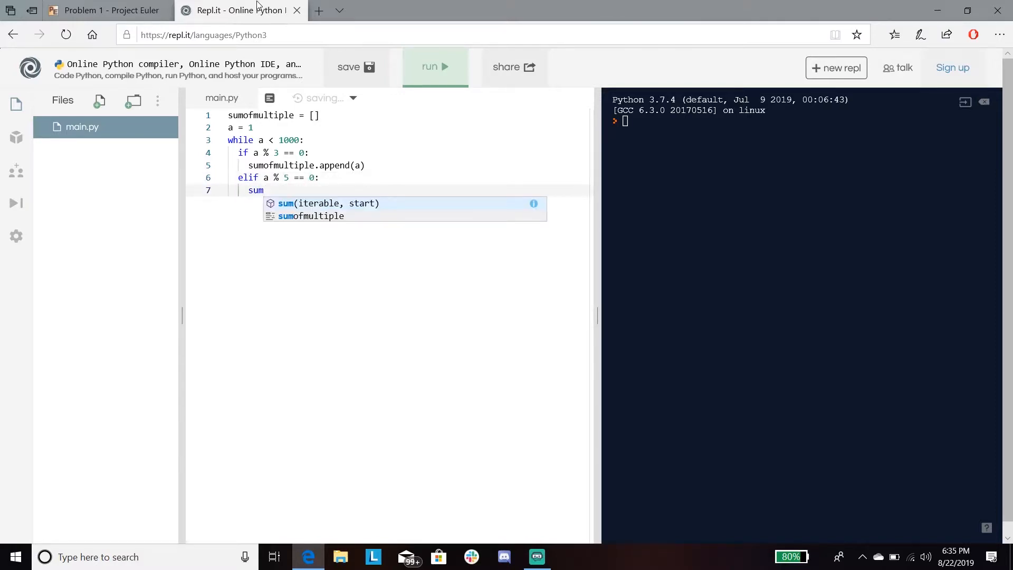
pyautogui.write('fm')
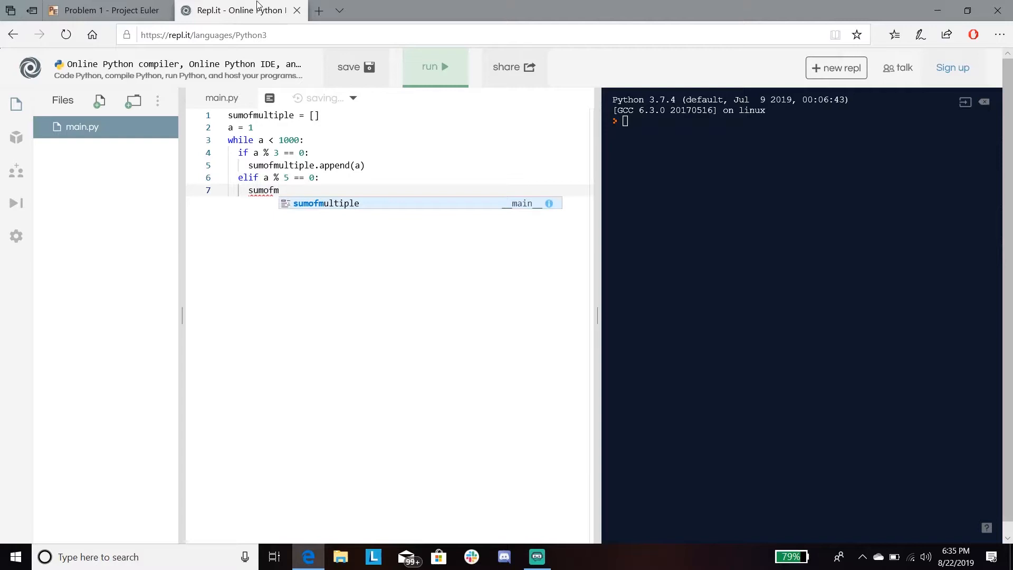
pyautogui.write('ultiple.')
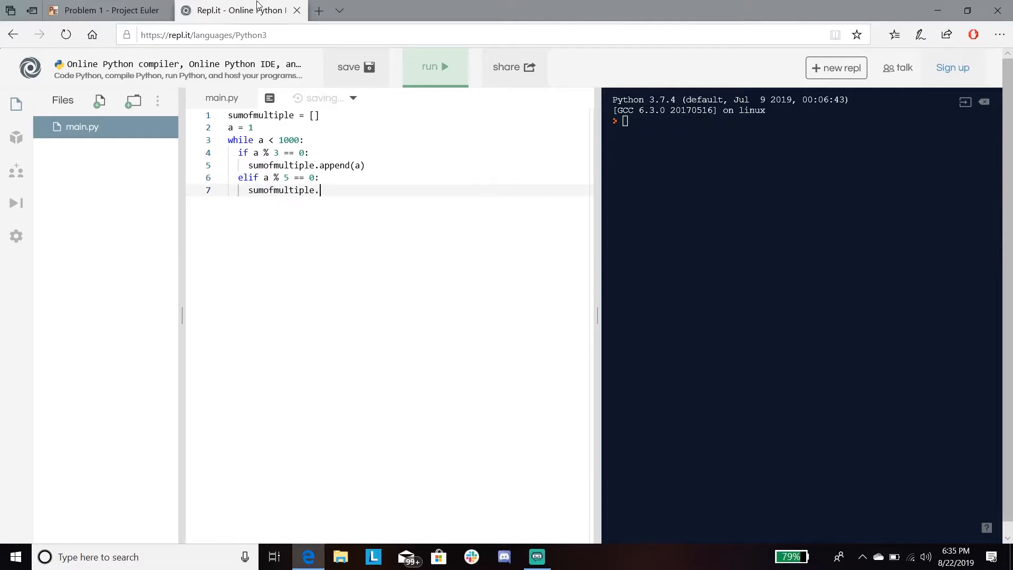
pyautogui.write('append(a')
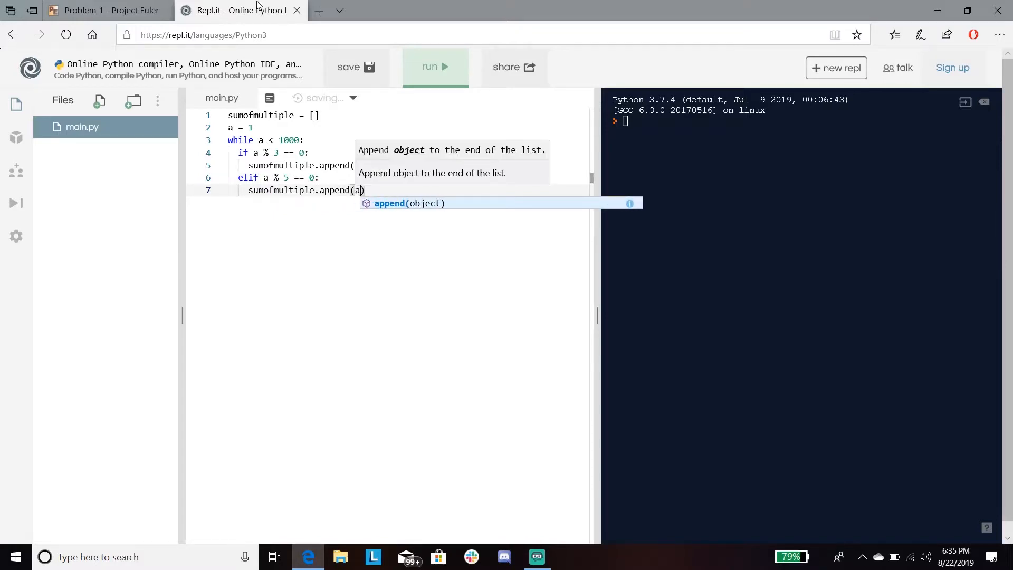
pyautogui.write('bs')
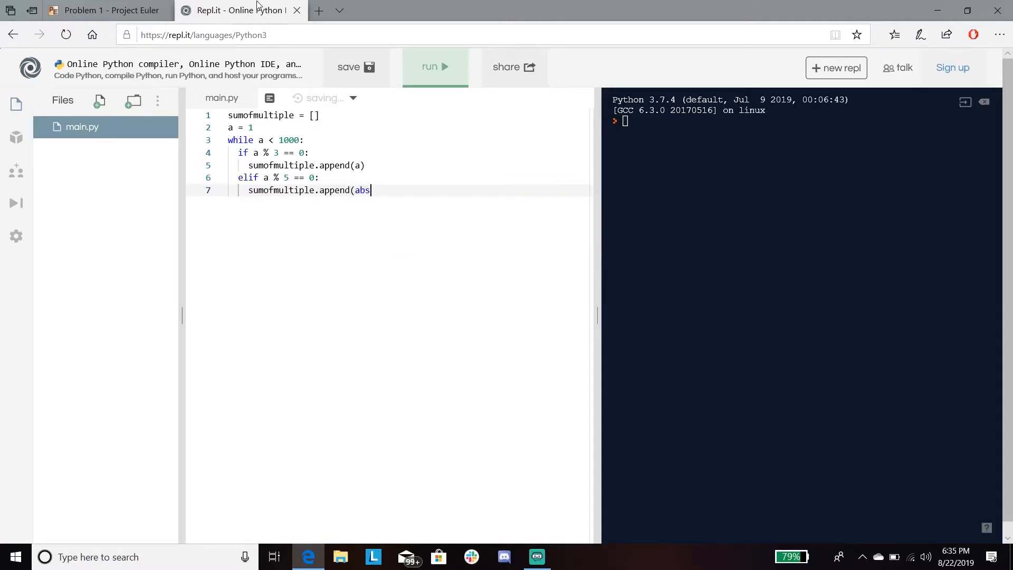
pyautogui.write('a)')
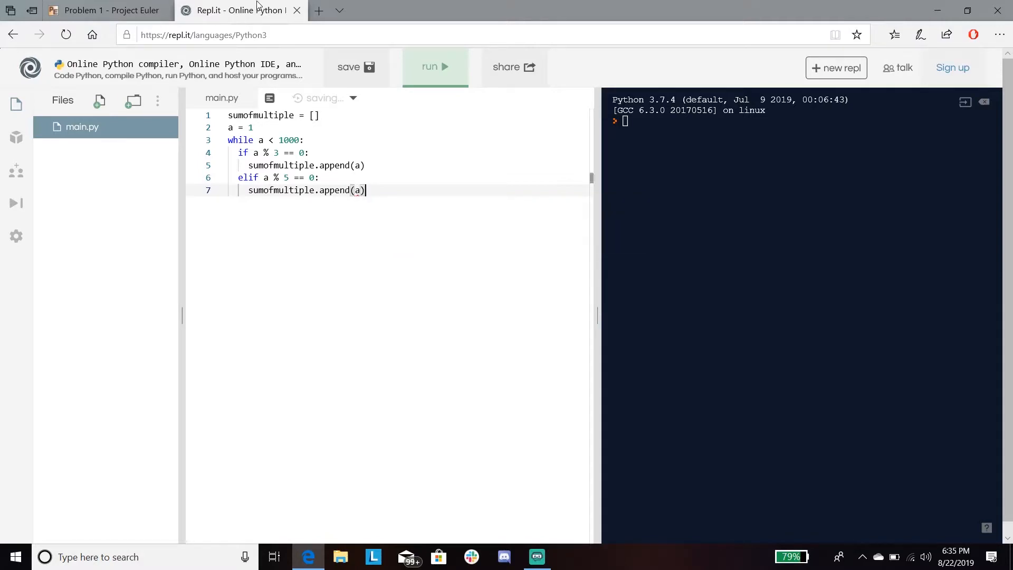
pyautogui.press('Enter')
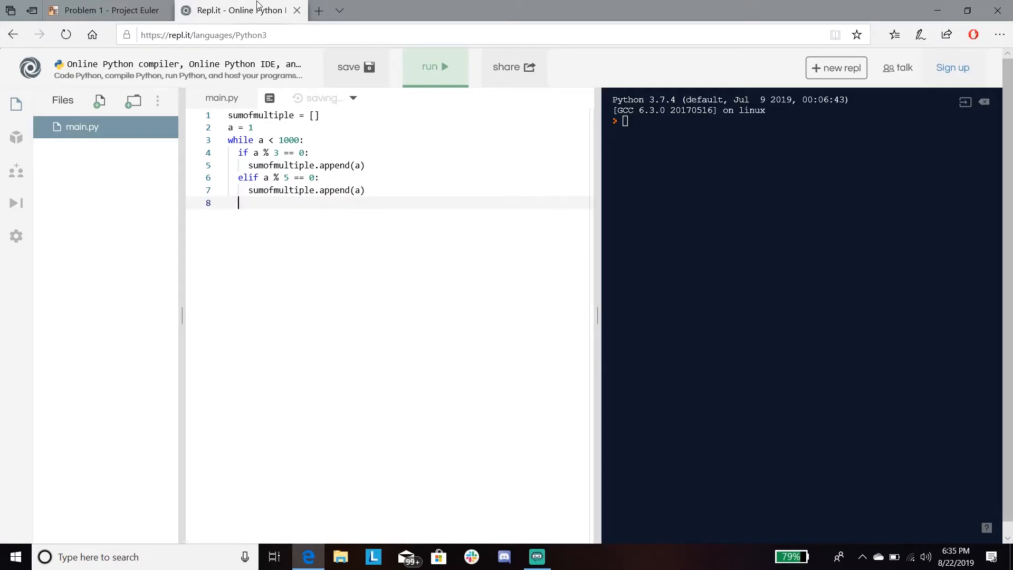
# - Add an 'a++' increment line and start a print of sumofmultiple
pyautogui.write('a++')
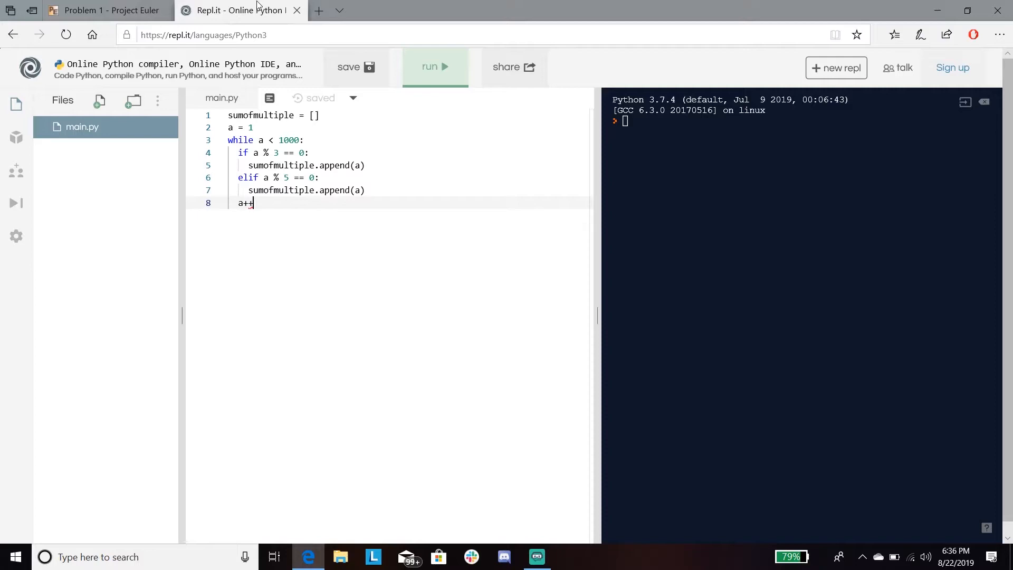
pyautogui.press('enter')
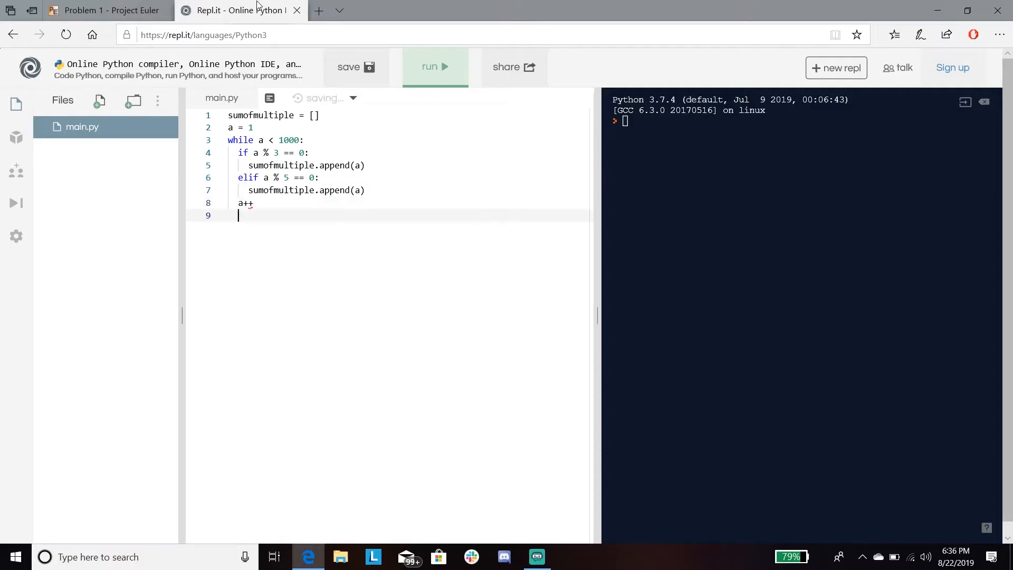
pyautogui.write('print (s')
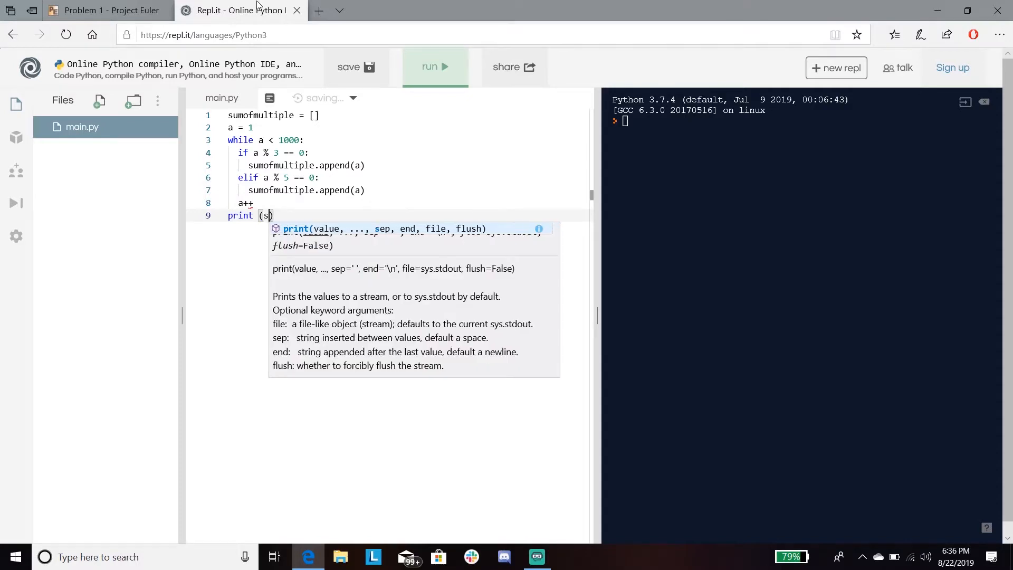
pyautogui.write('umofmultiple')
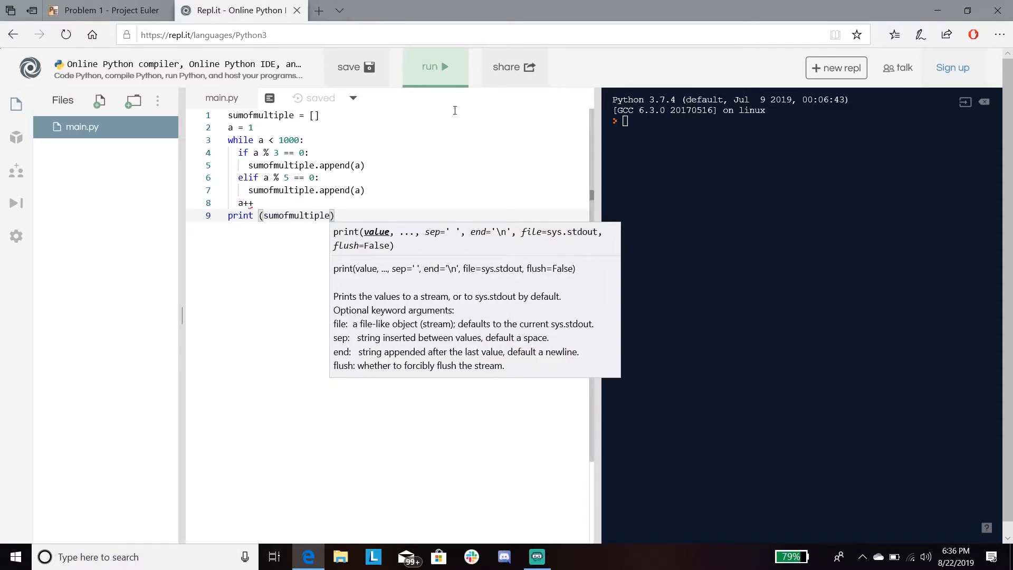
# - Run the script, then replace the invalid 'a++' on line 8 with 'a = a + 1'
pyautogui.click(434, 66)
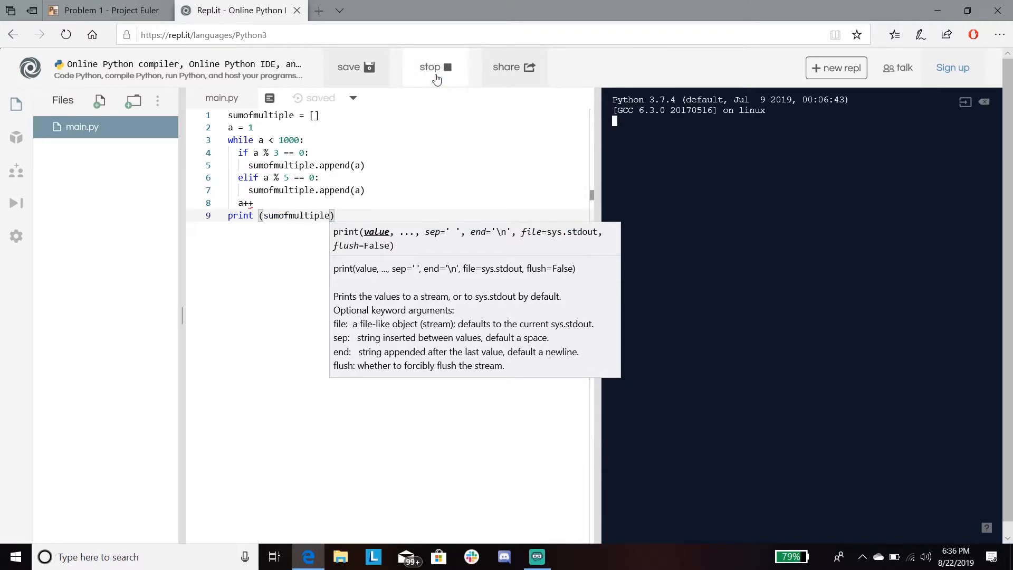
pyautogui.click(435, 67)
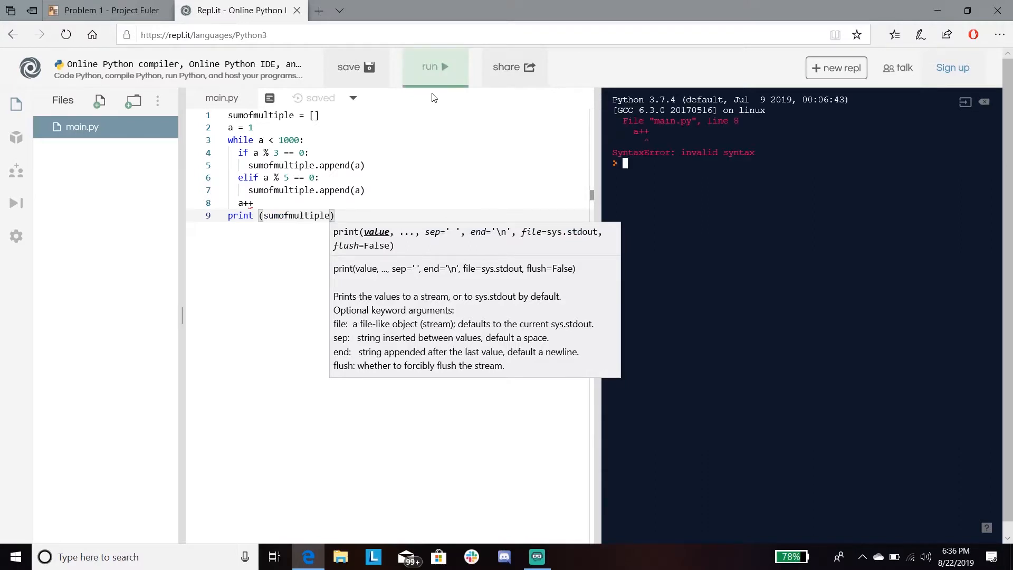
pyautogui.click(268, 202)
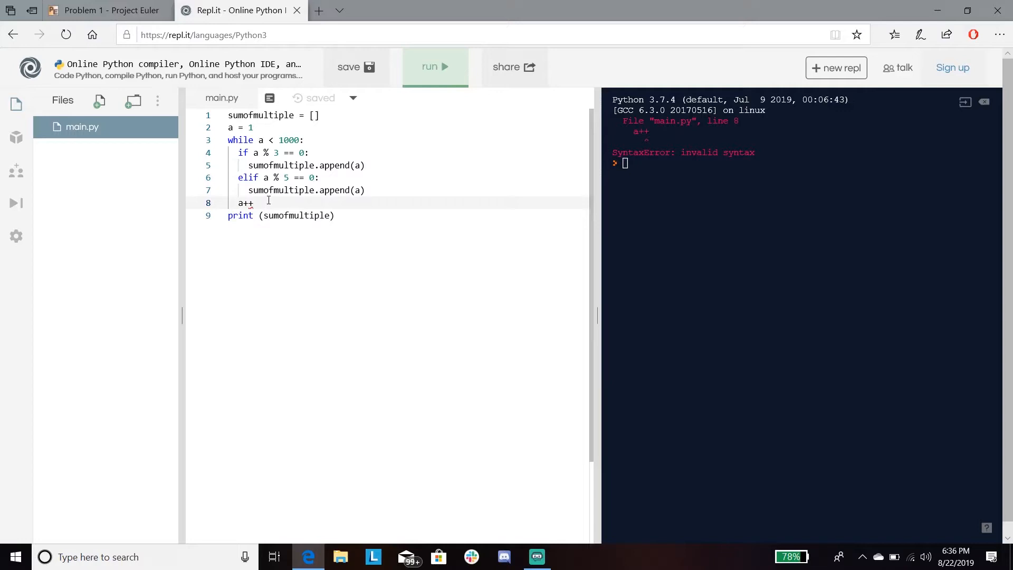
pyautogui.press('Backspace')
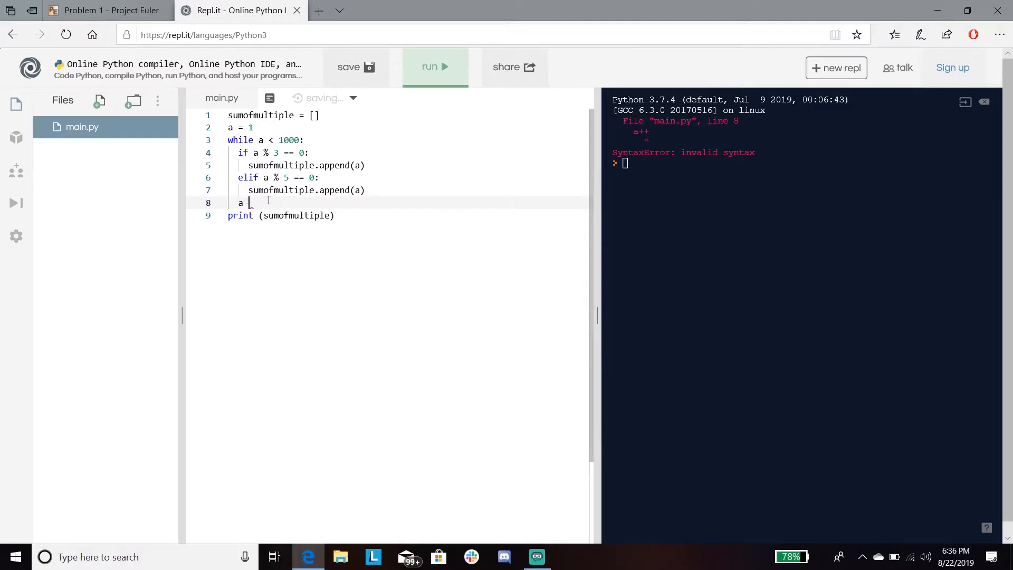
pyautogui.write('= a + 1')
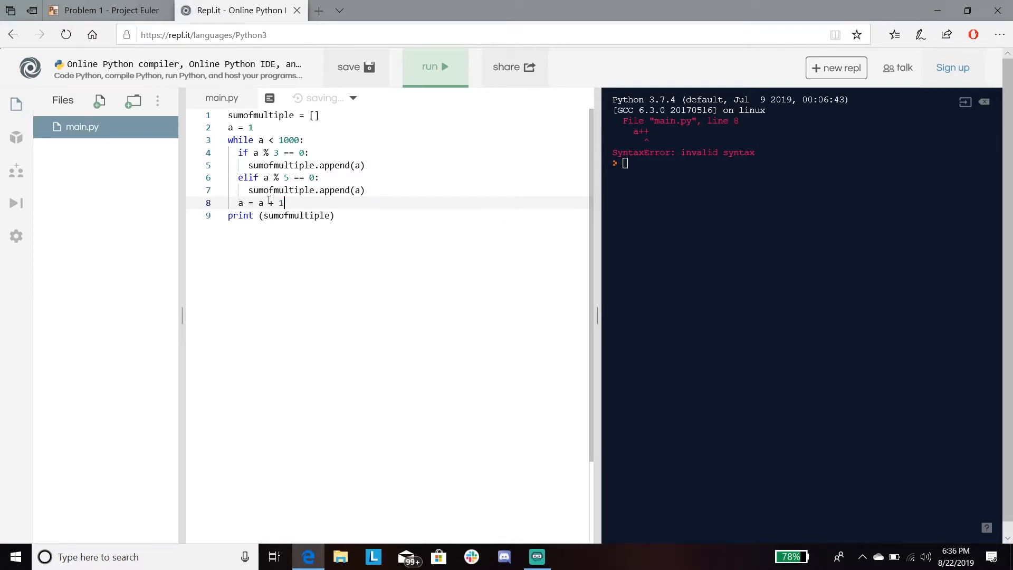
# - Rerun the fixed script to print the multiples, then switch to the Project Euler page
pyautogui.click(435, 67)
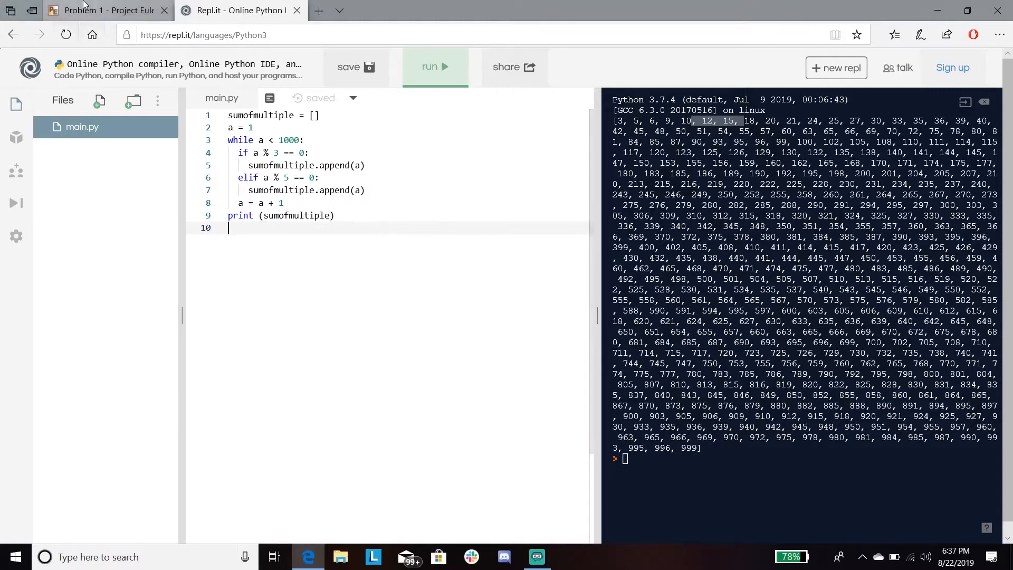
pyautogui.click(107, 10)
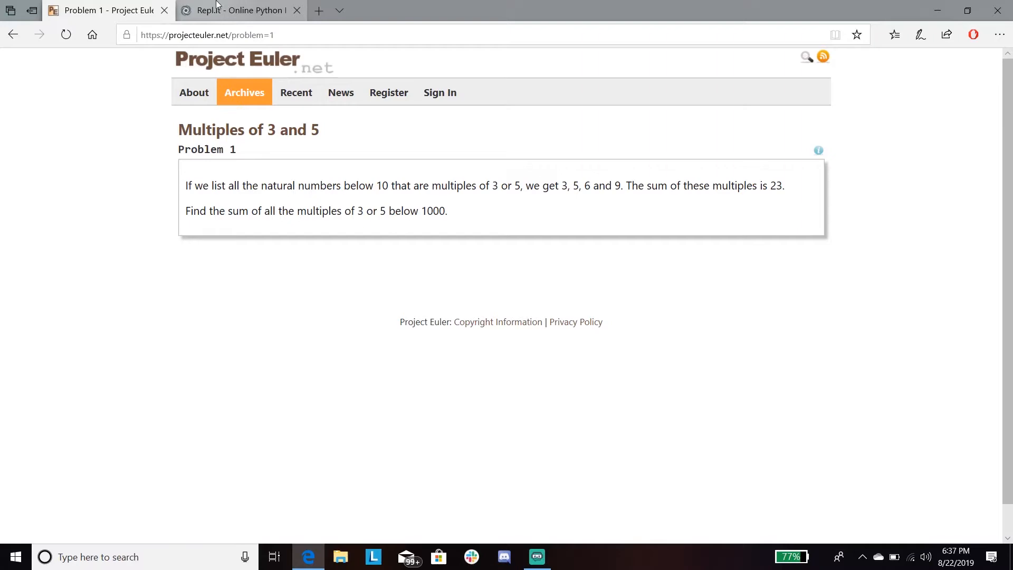
# - Start a 'for i in sumofmultiple:' loop on line 10
pyautogui.click(239, 11)
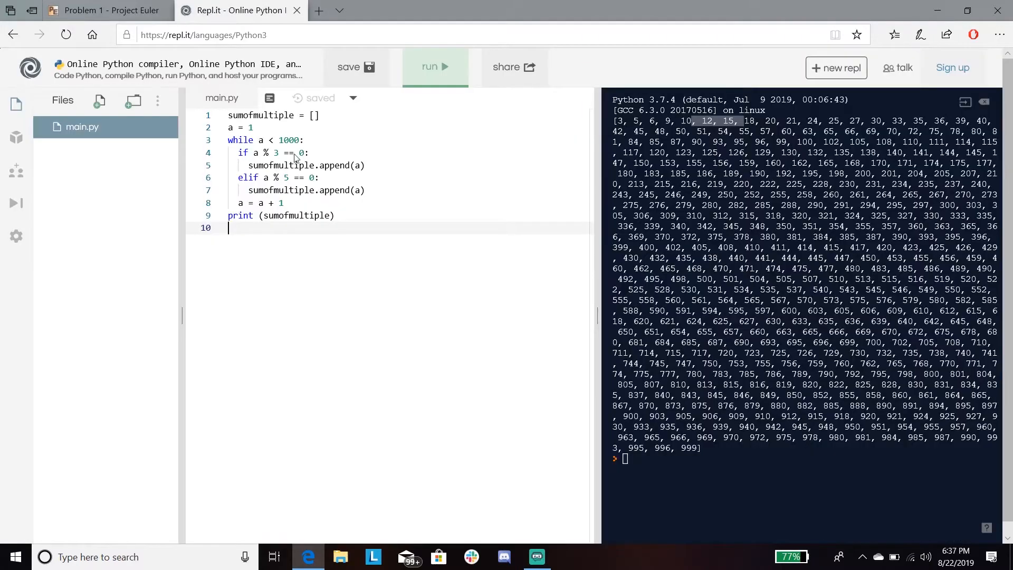
pyautogui.write('f')
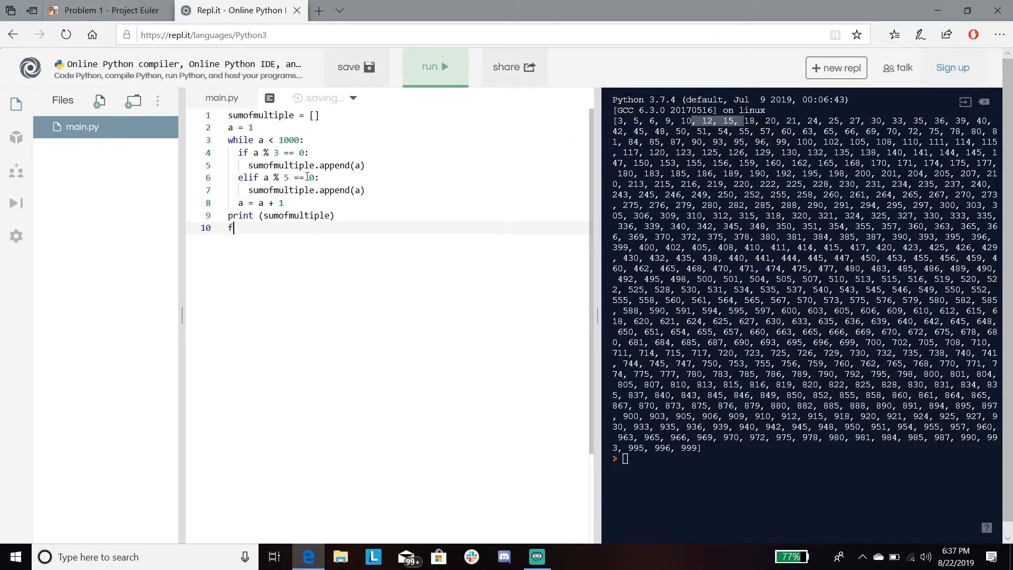
pyautogui.write('or')
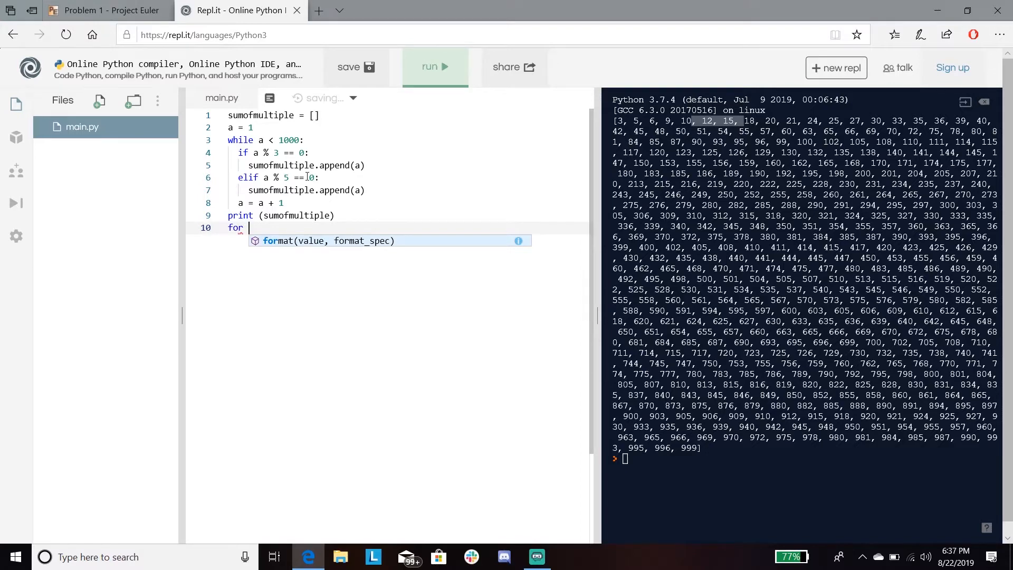
pyautogui.write('i in sum')
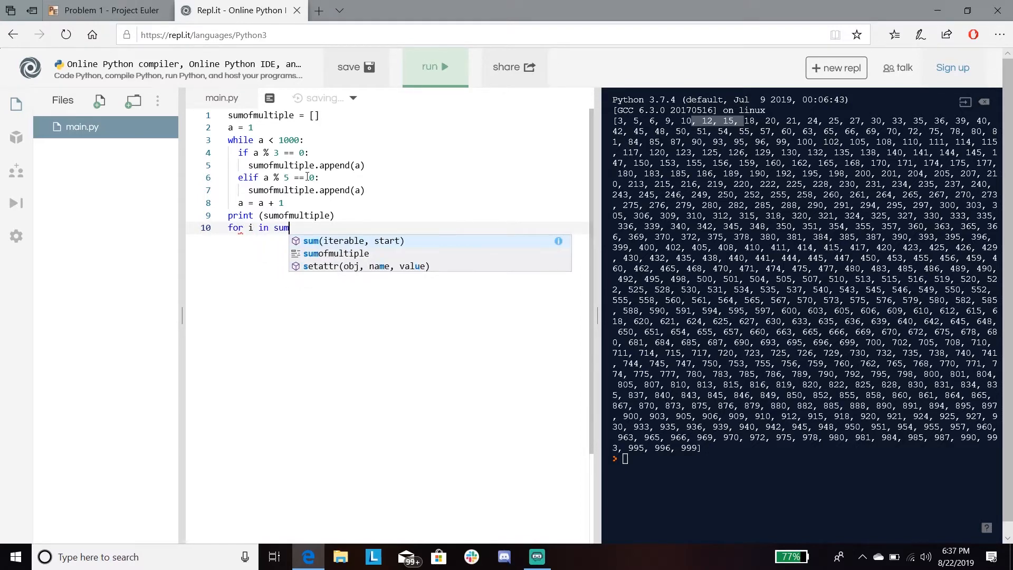
pyautogui.click(335, 252)
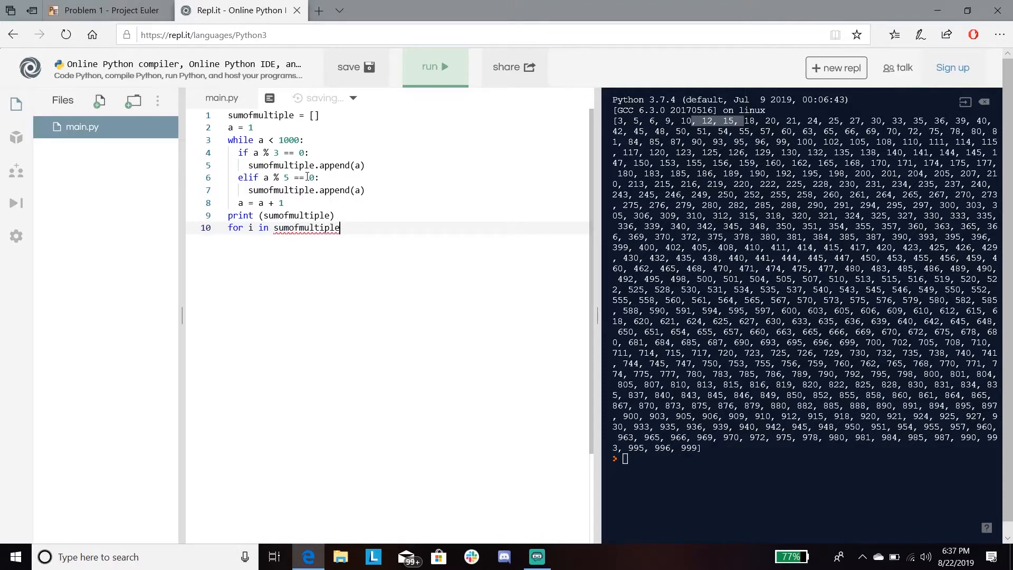
pyautogui.write(':')
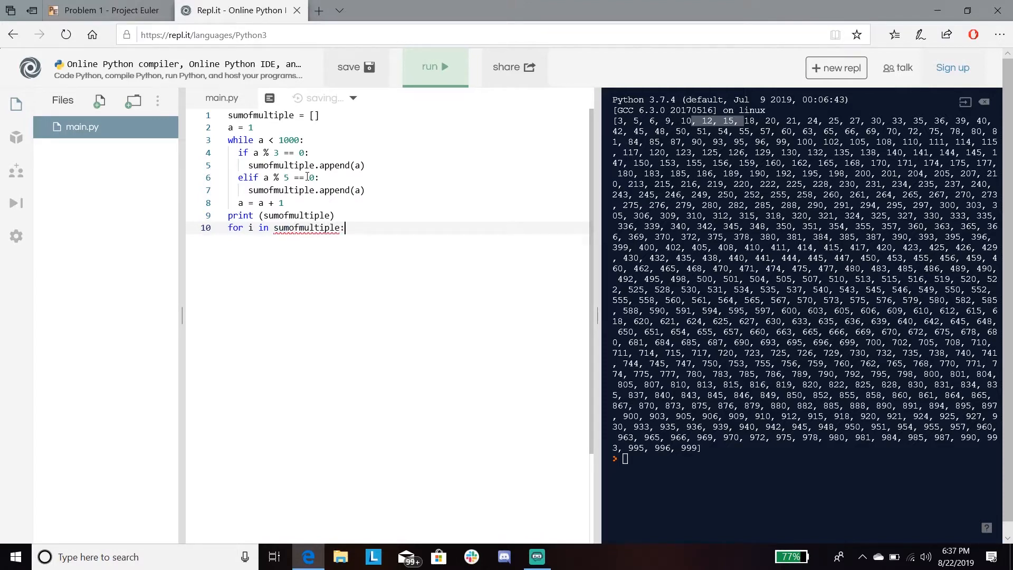
pyautogui.press('enter')
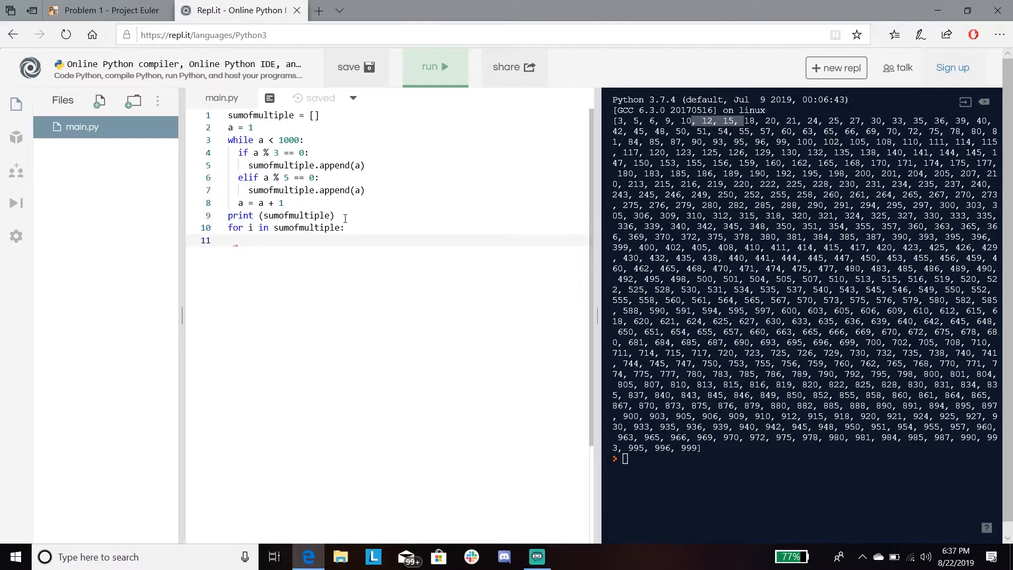
# - Write 'sums = 0', 'sums = sums + i' and 'print(sums)' for the running total
pyautogui.write('sum')
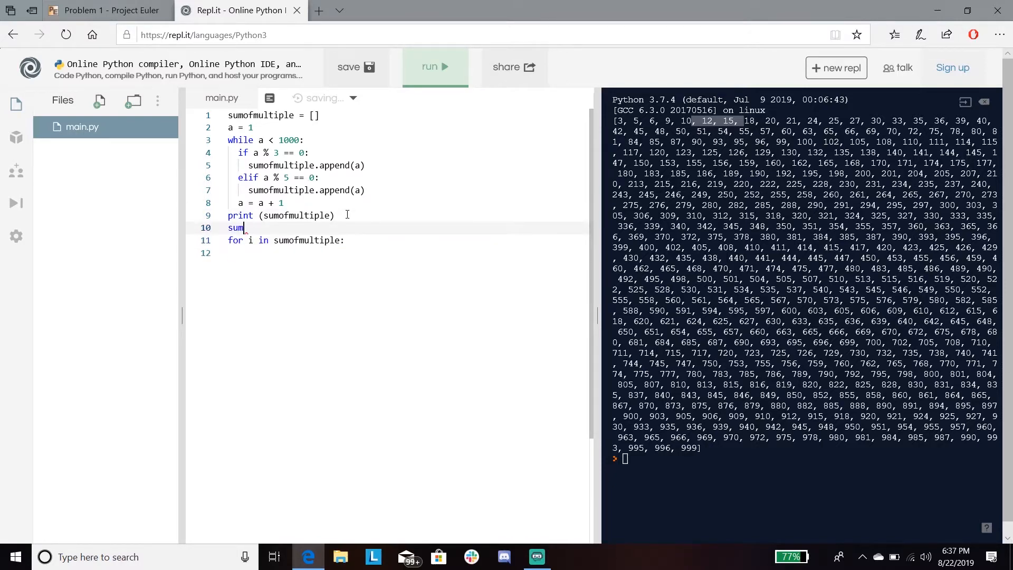
pyautogui.write('s=')
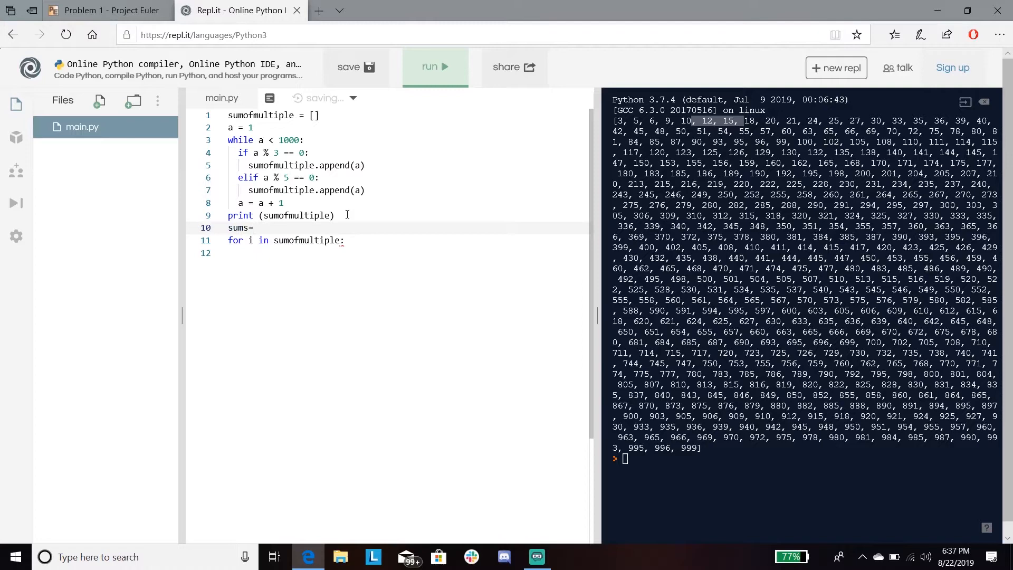
pyautogui.press('BackSpace')
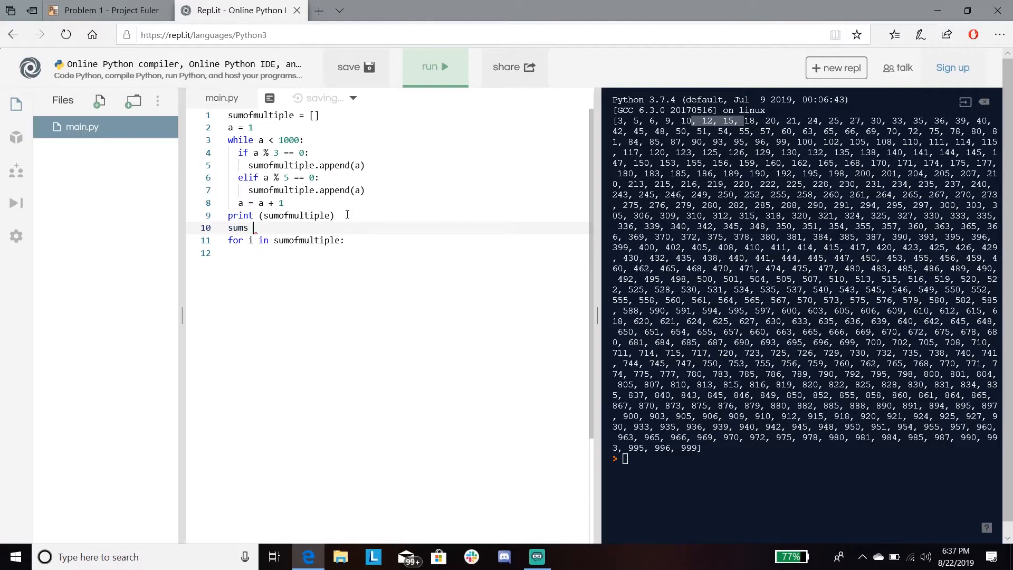
pyautogui.write('= 0')
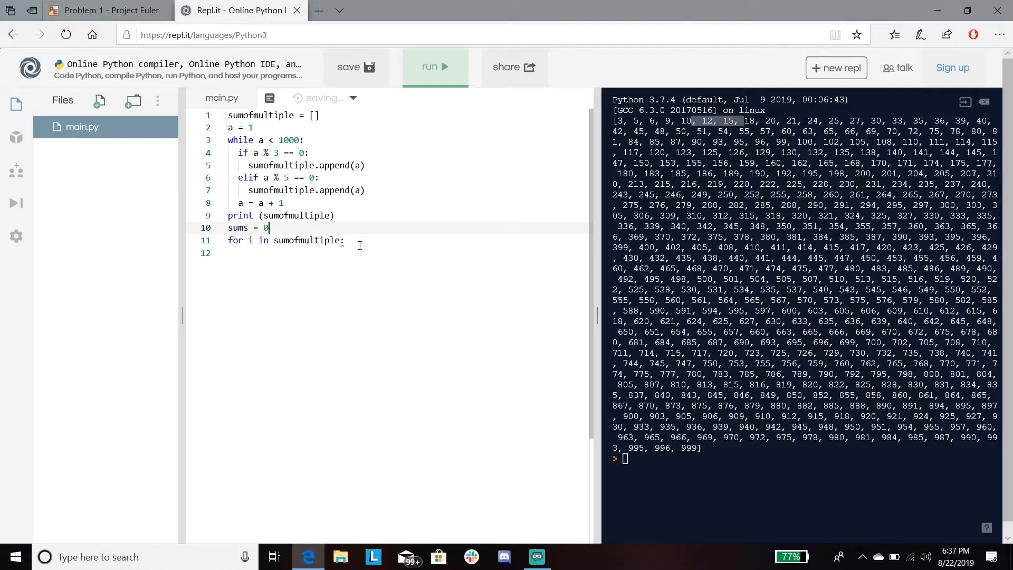
pyautogui.write('su')
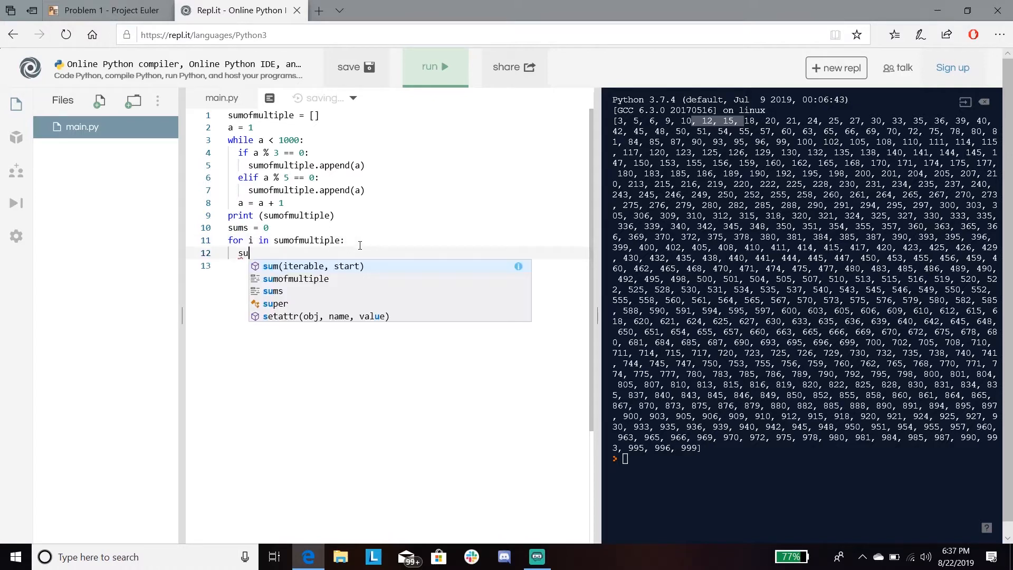
pyautogui.write('ms =')
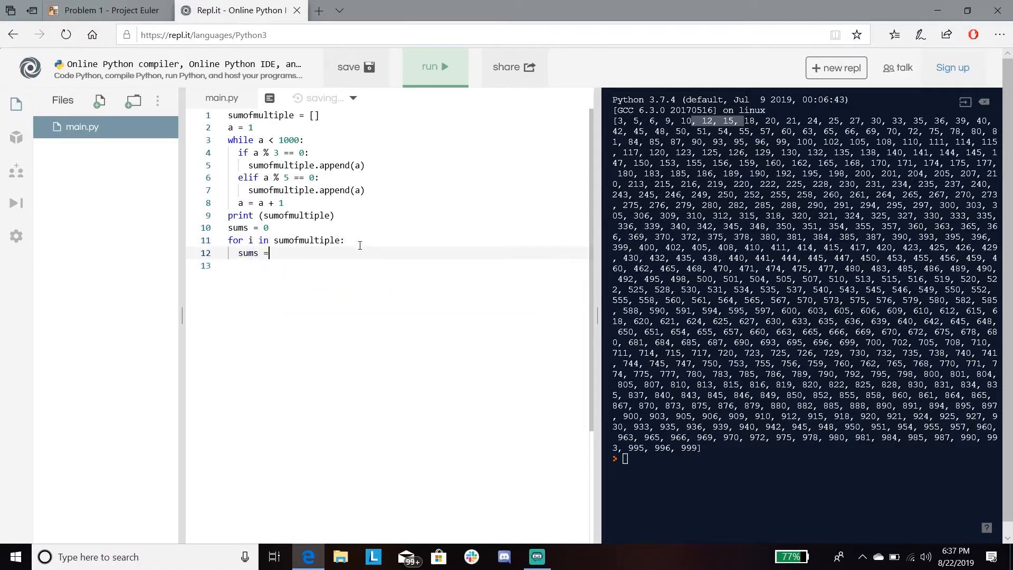
pyautogui.write('sums +')
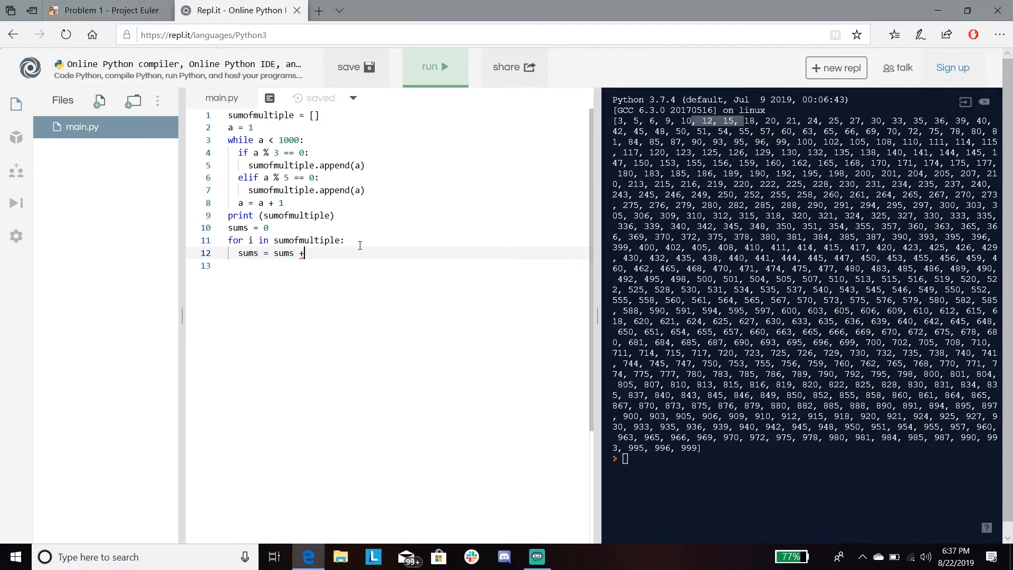
pyautogui.write('i')
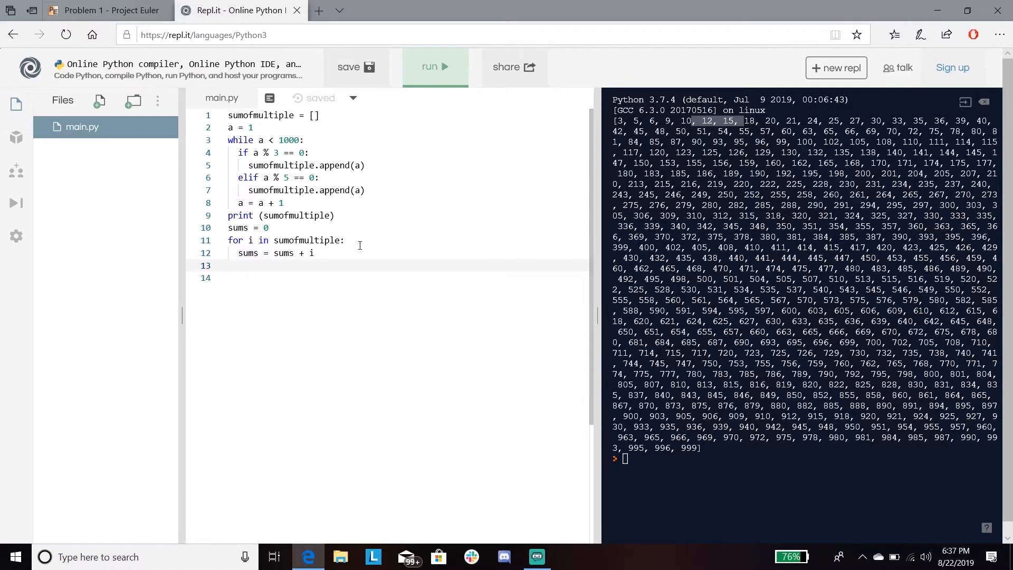
pyautogui.write('p')
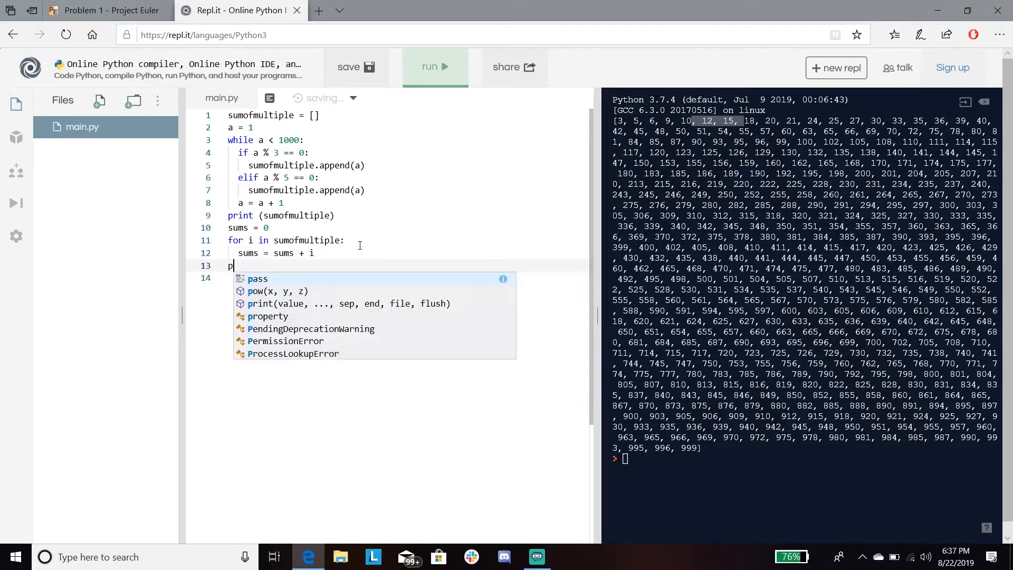
pyautogui.write('rint us')
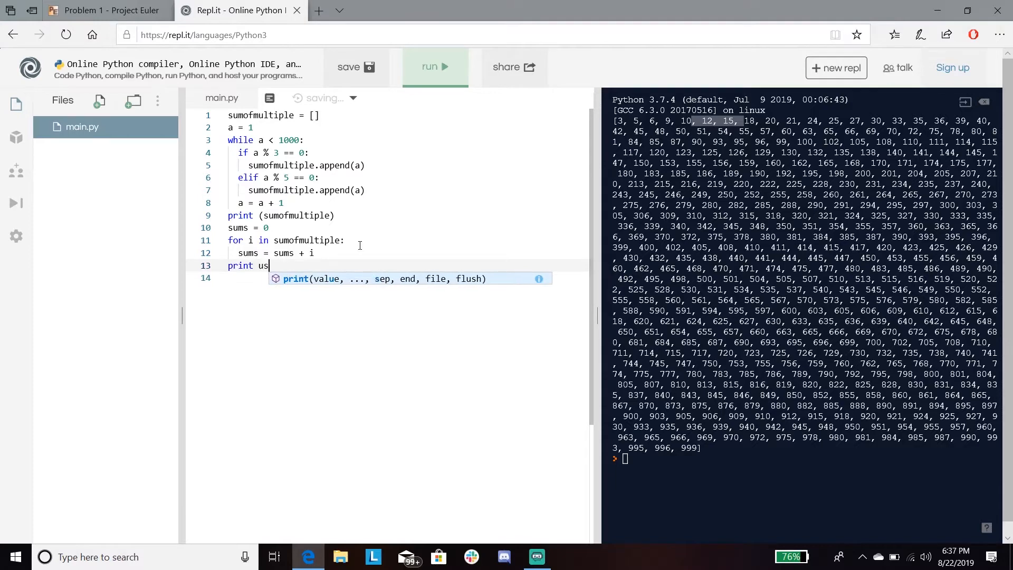
pyautogui.write('(sums)')
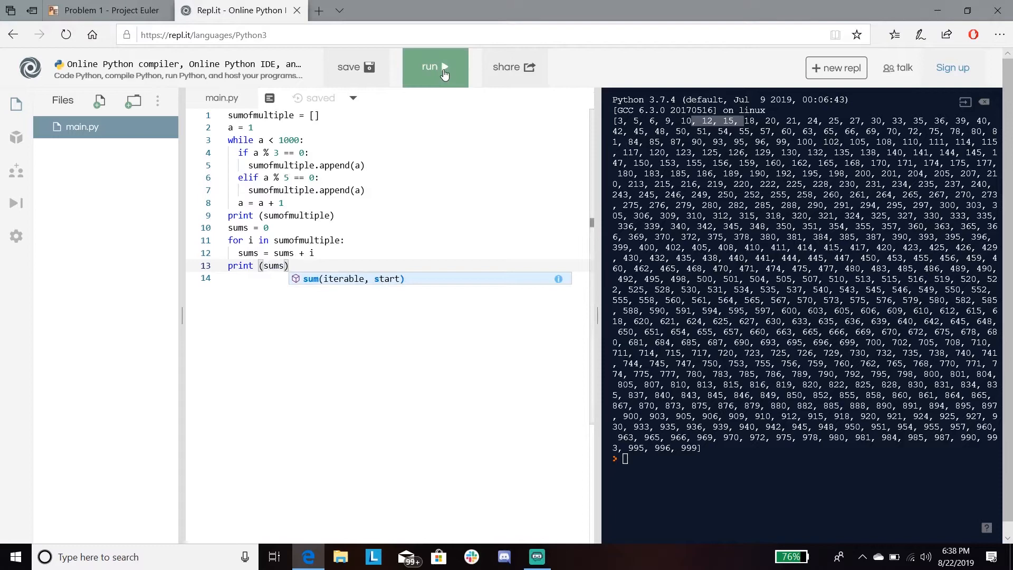
# - Run the script, select the printed total 233168, and switch to Project Euler
pyautogui.click(435, 67)
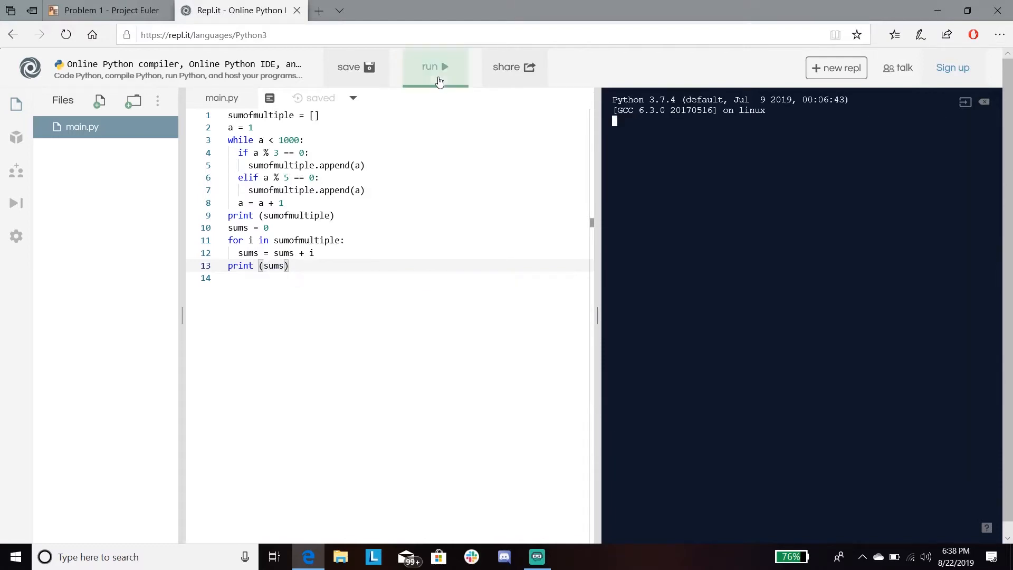
pyautogui.click(434, 66)
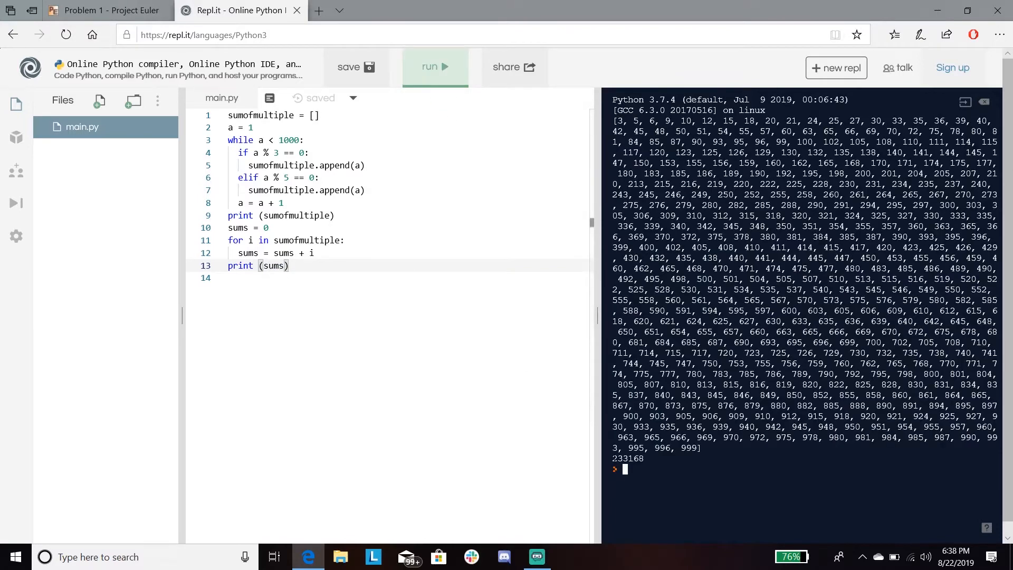
pyautogui.doubleClick(627, 459)
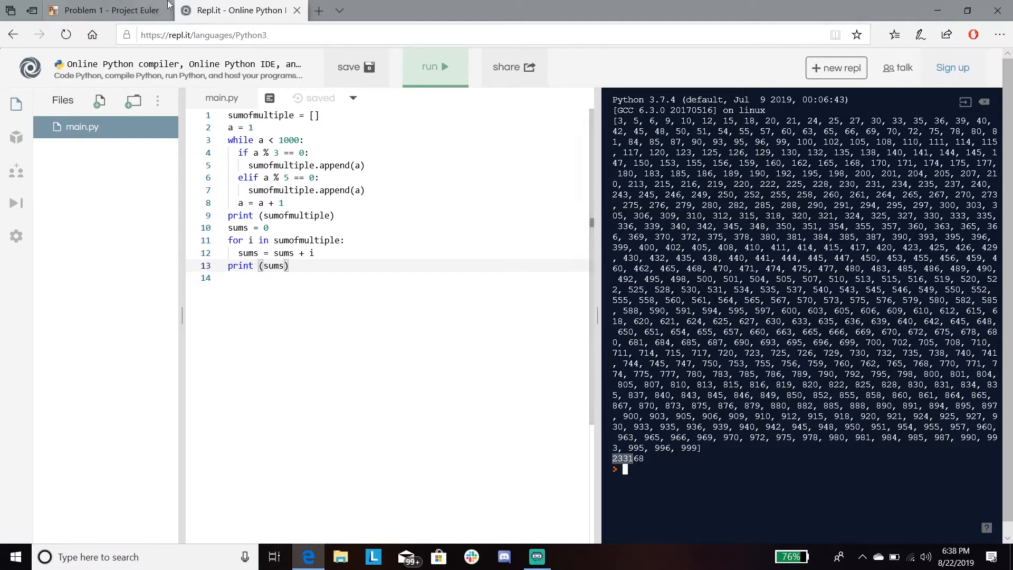
pyautogui.click(106, 11)
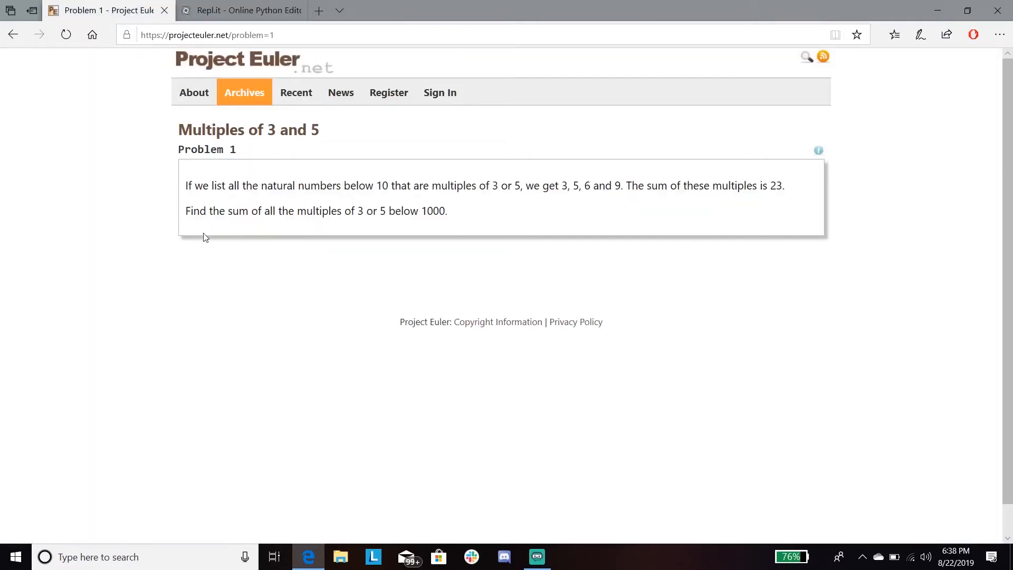
pyautogui.moveTo(349, 231)
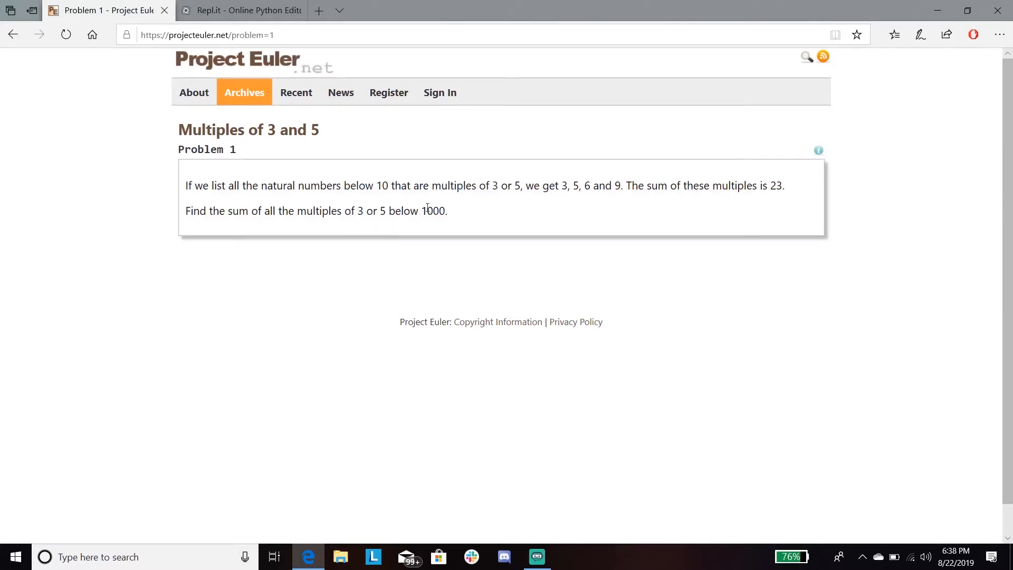
# - Switch back to the Repl.it tab showing the code and the 233168 output
pyautogui.click(239, 11)
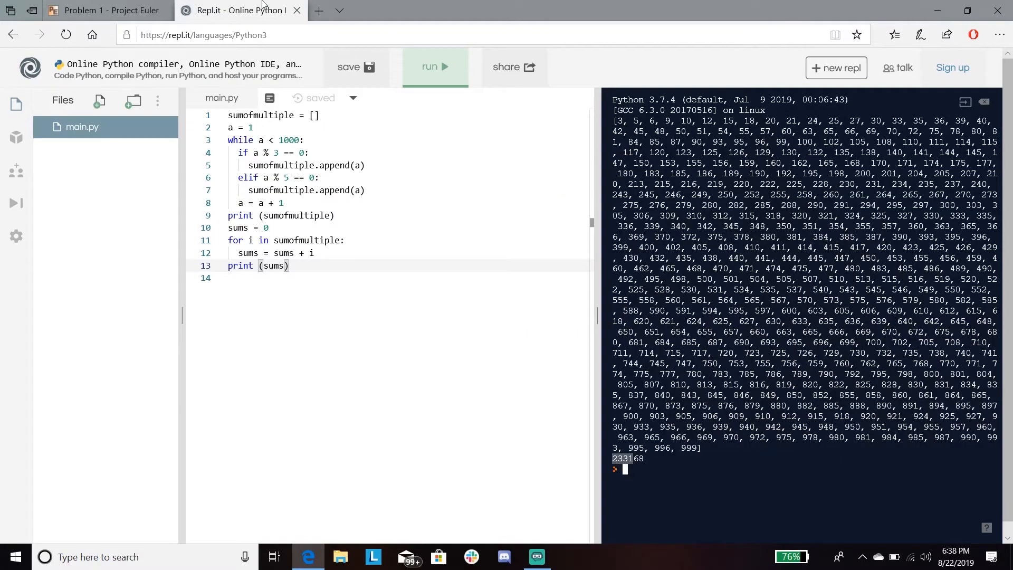